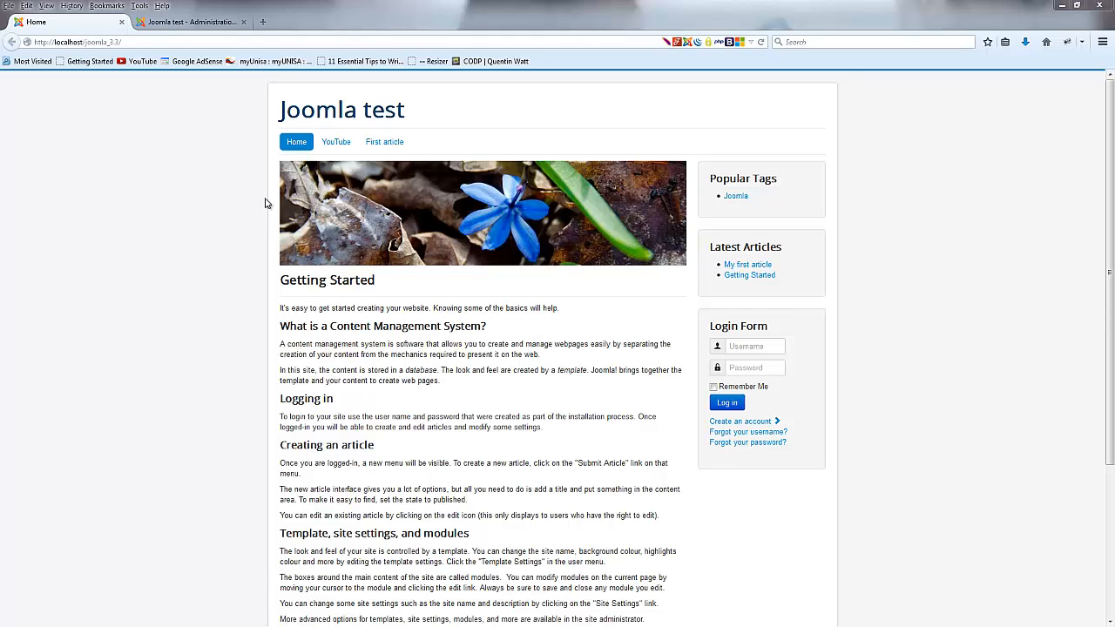
mouse_move(171, 172)
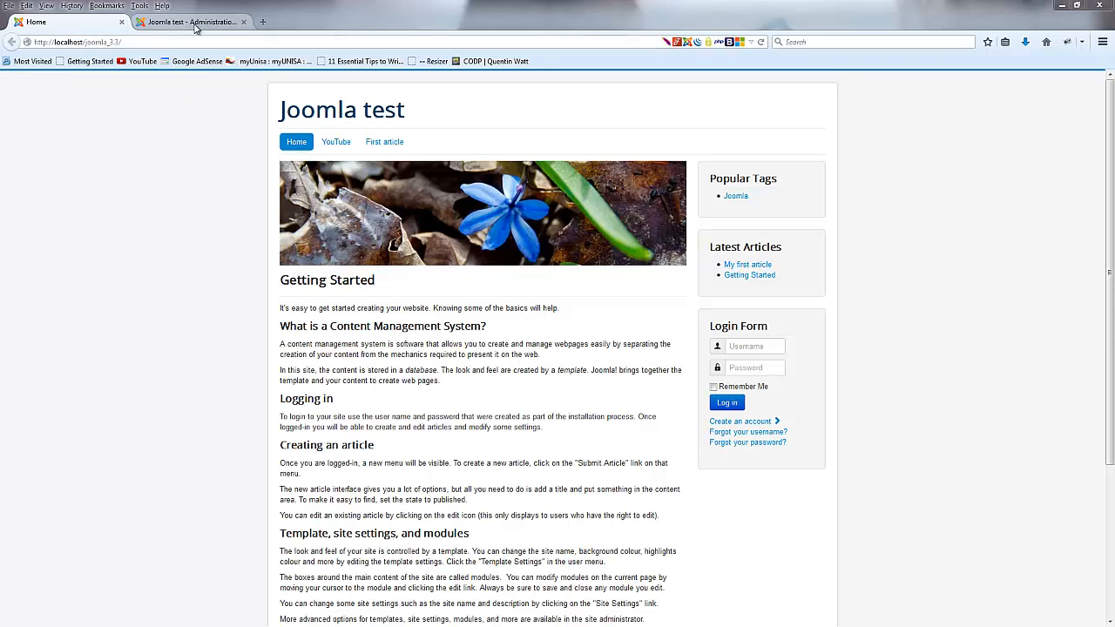
Step: Open the Extension Manager's install page from the administrator tab, showing popular JED extensions
left_click(183, 21)
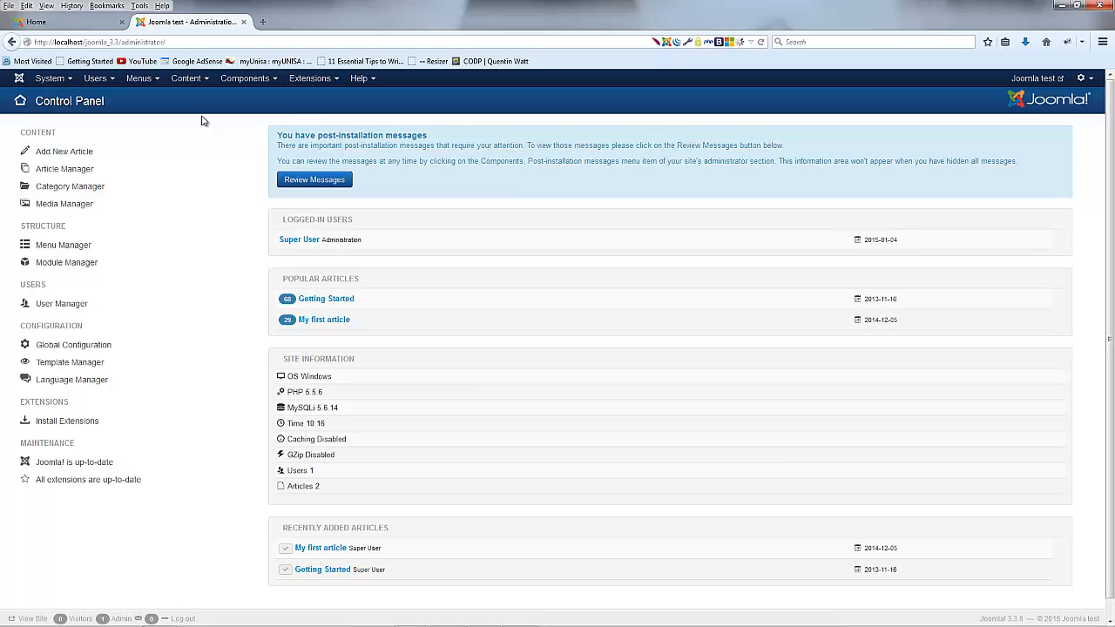
mouse_move(212, 153)
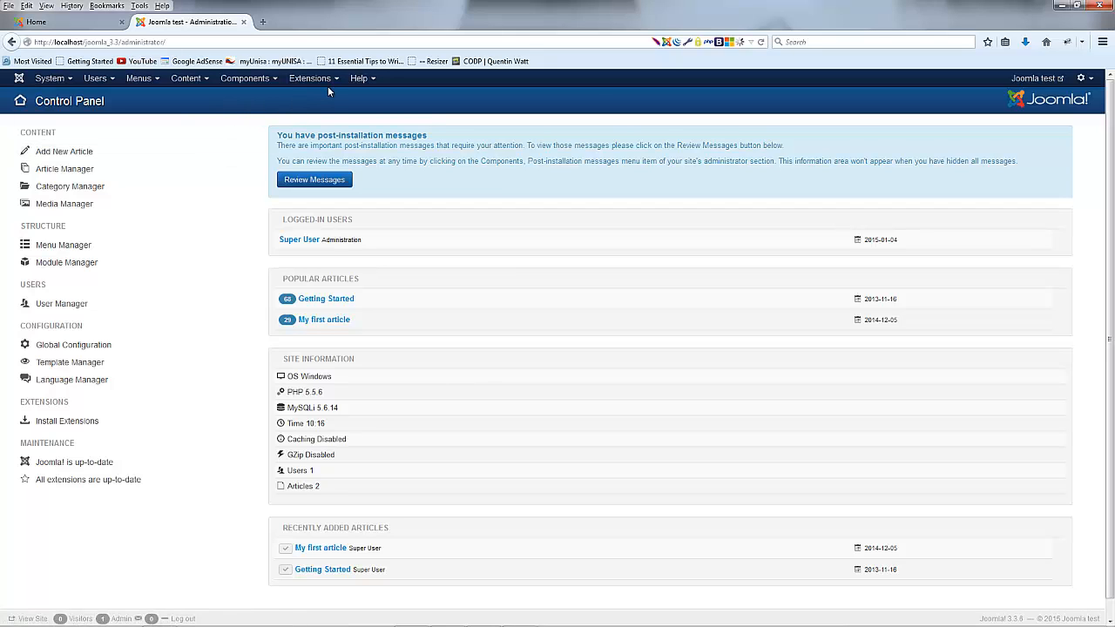
left_click(308, 78)
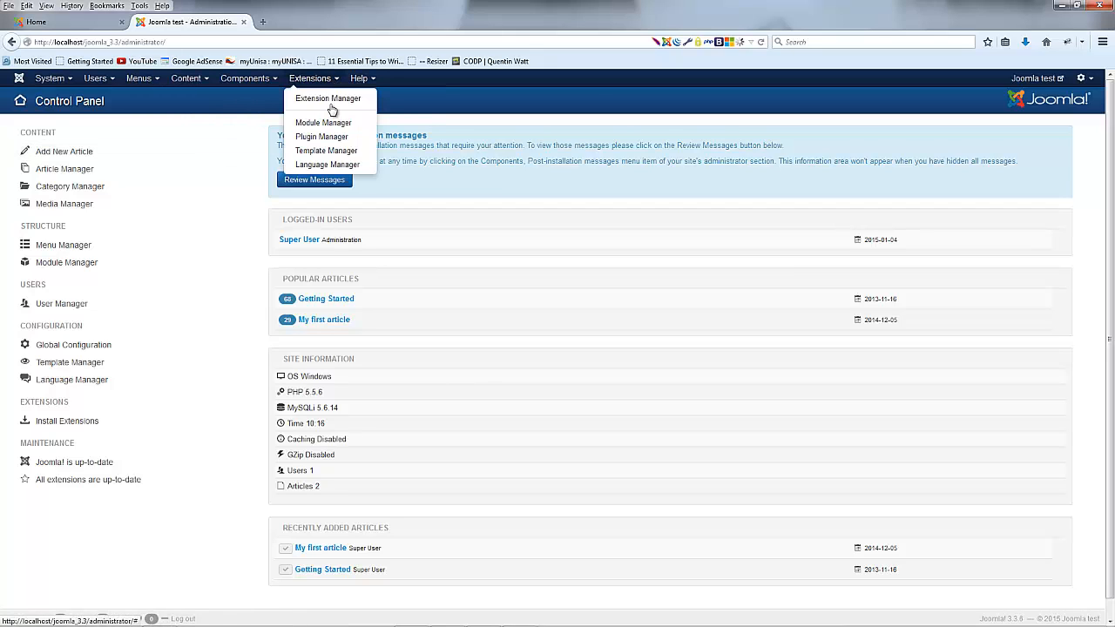
left_click(330, 97)
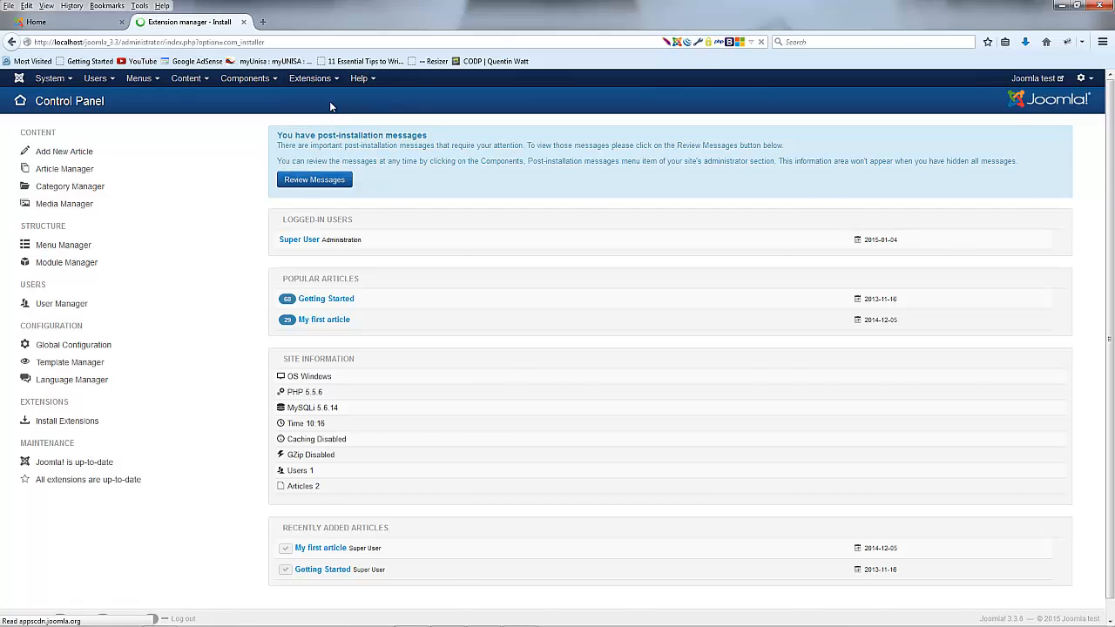
left_click(66, 420)
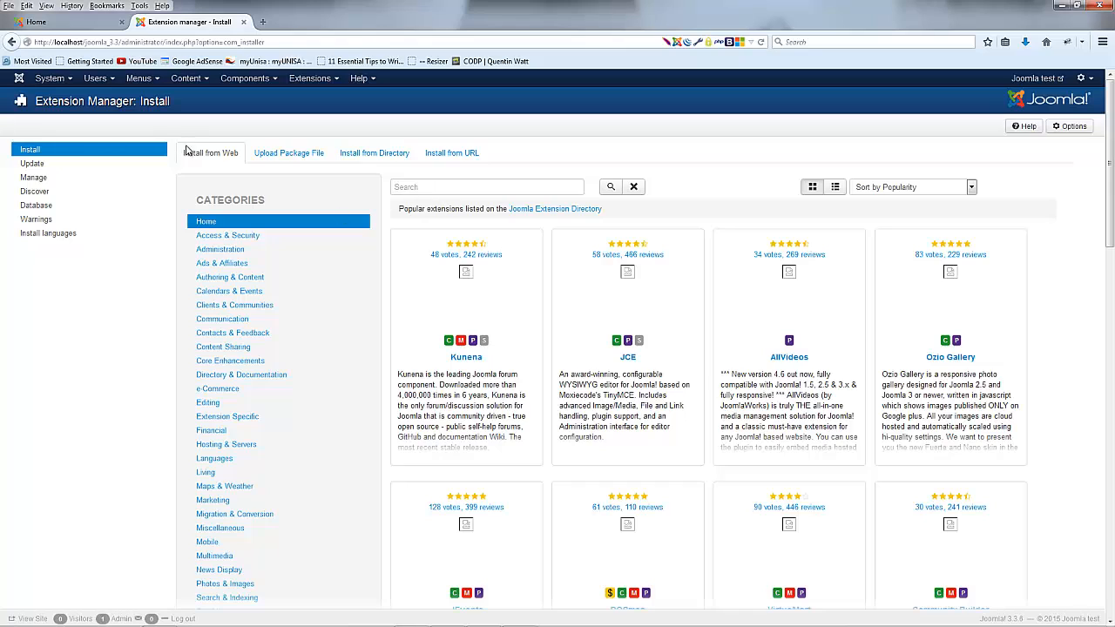
mouse_move(205, 166)
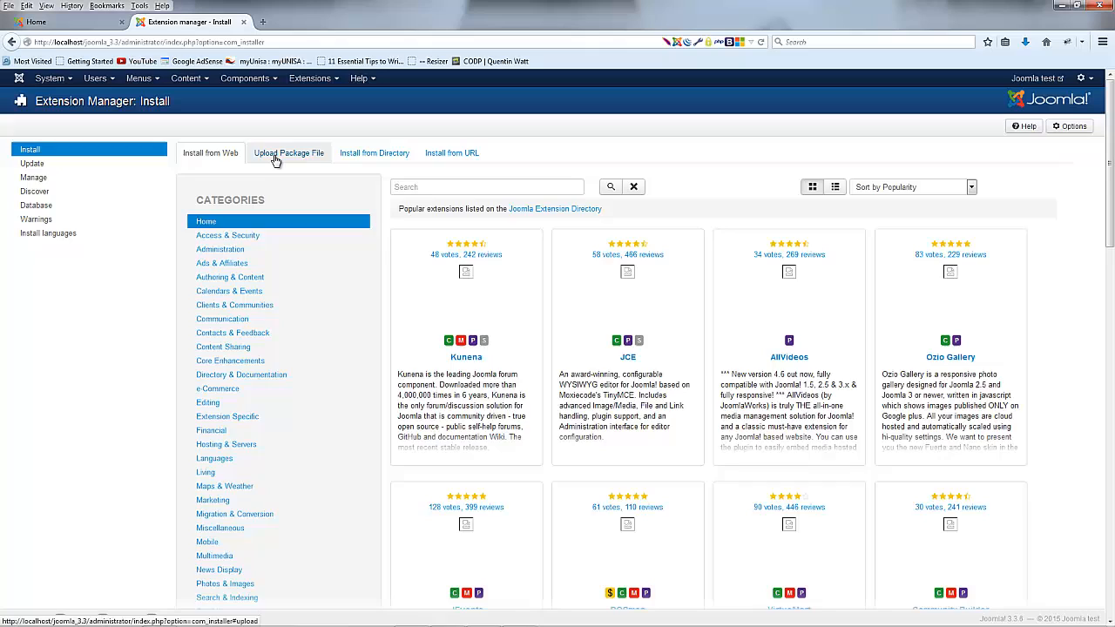
Step: Show the Upload Package File form in Extension Manager: Install
left_click(288, 152)
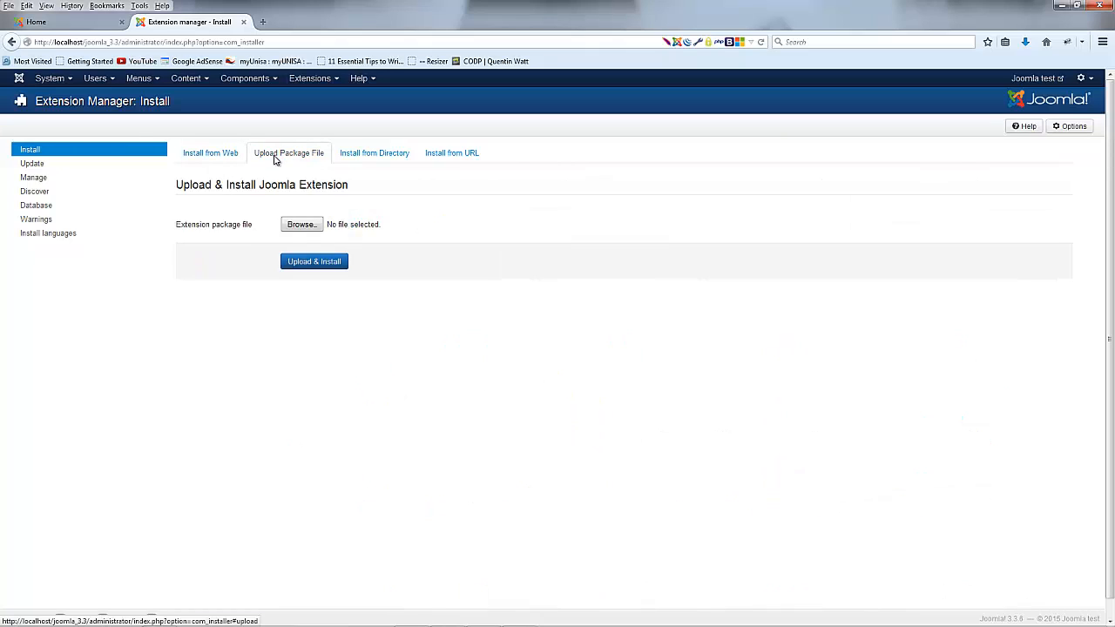
mouse_move(264, 162)
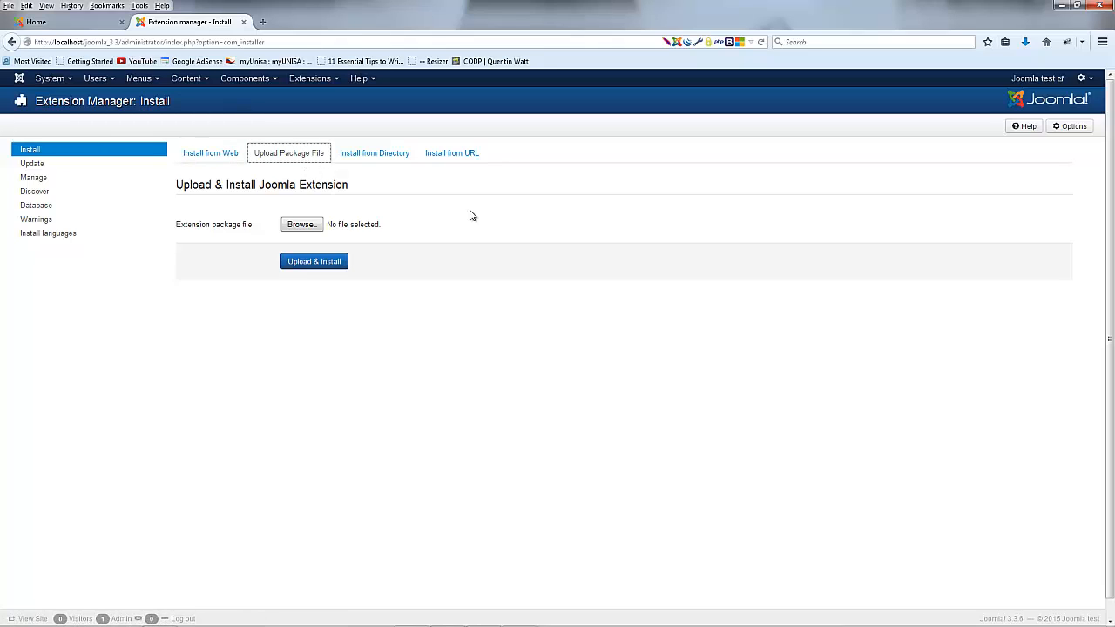
mouse_move(896, 180)
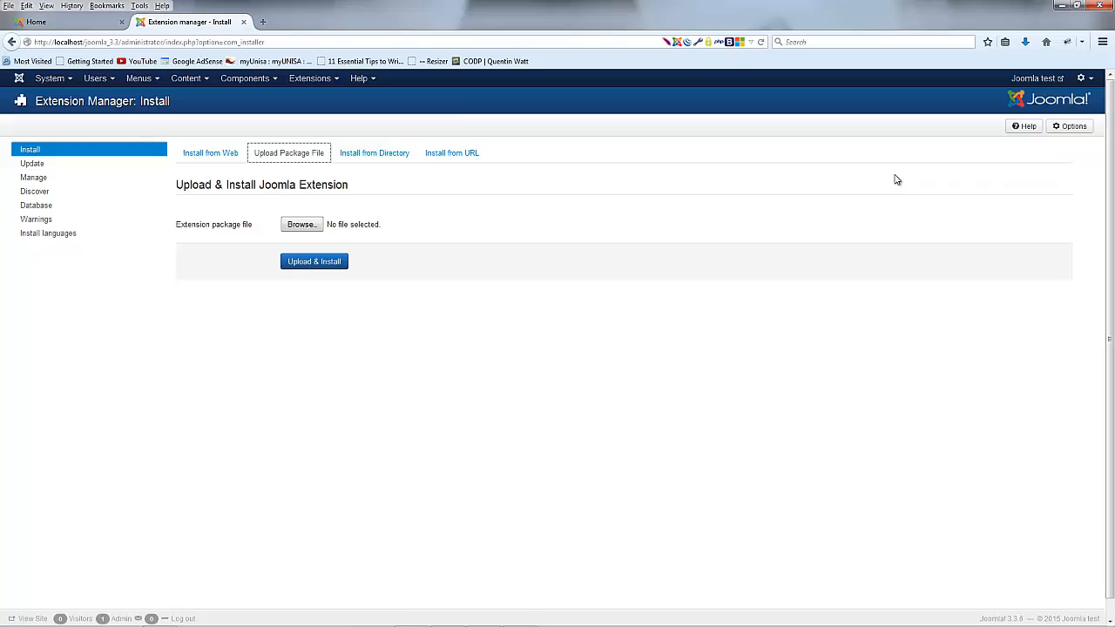
mouse_move(457, 114)
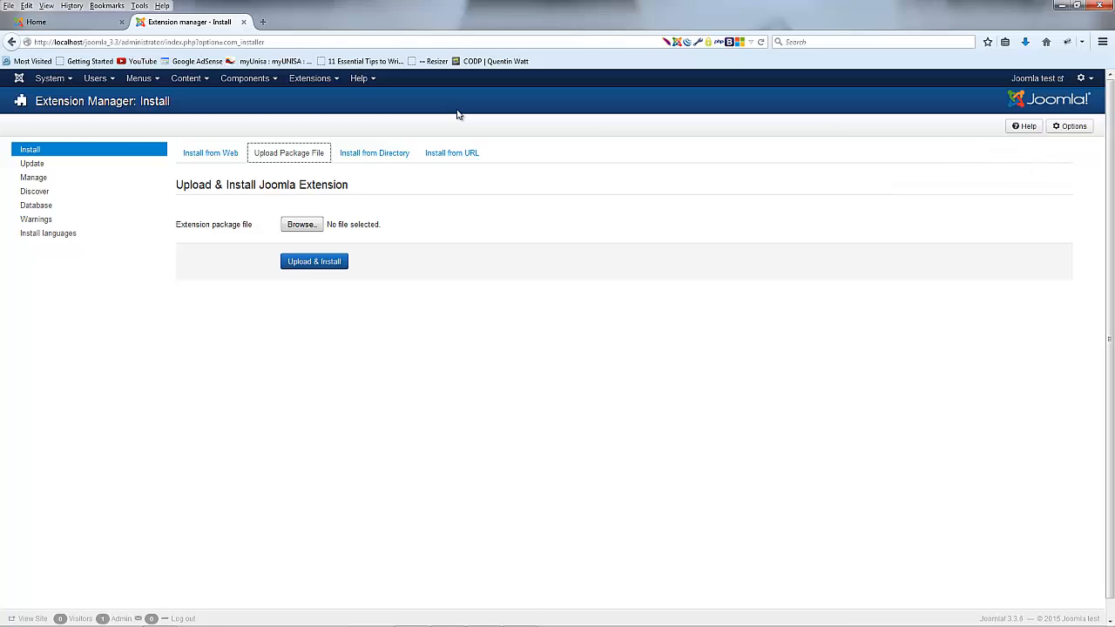
mouse_move(561, 183)
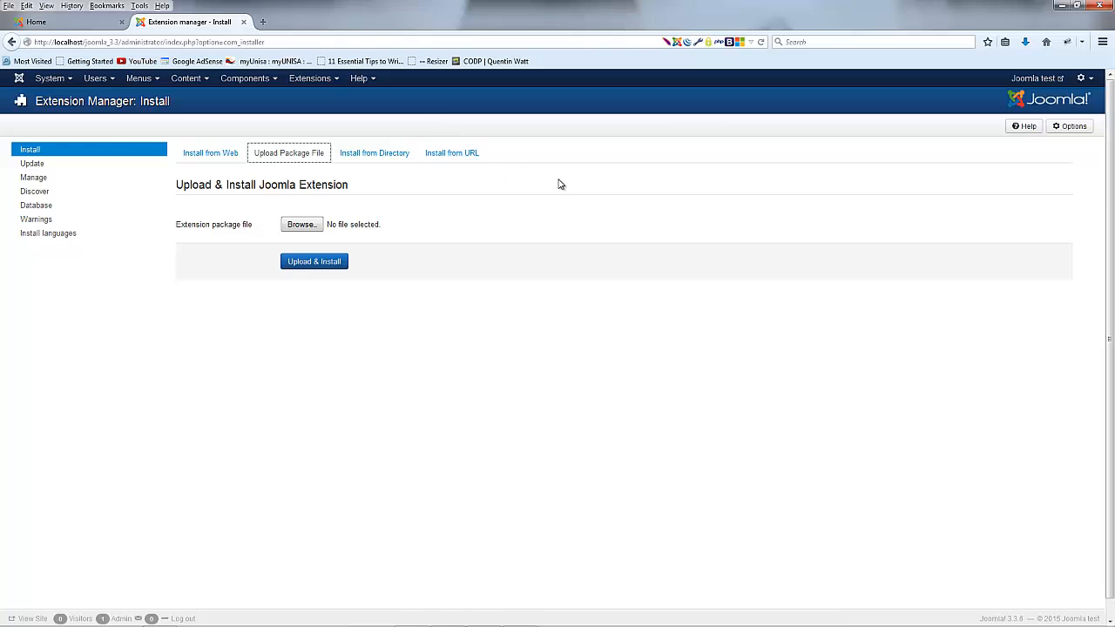
Step: Return to the Install from Web listing and review the JCE extension card
left_click(210, 153)
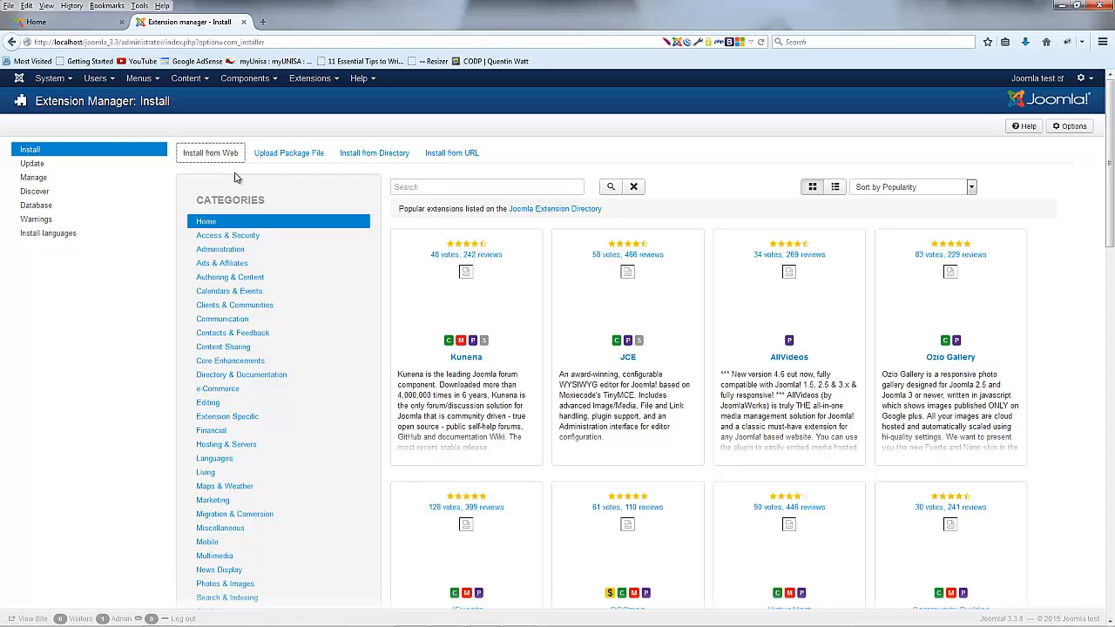
mouse_move(636, 314)
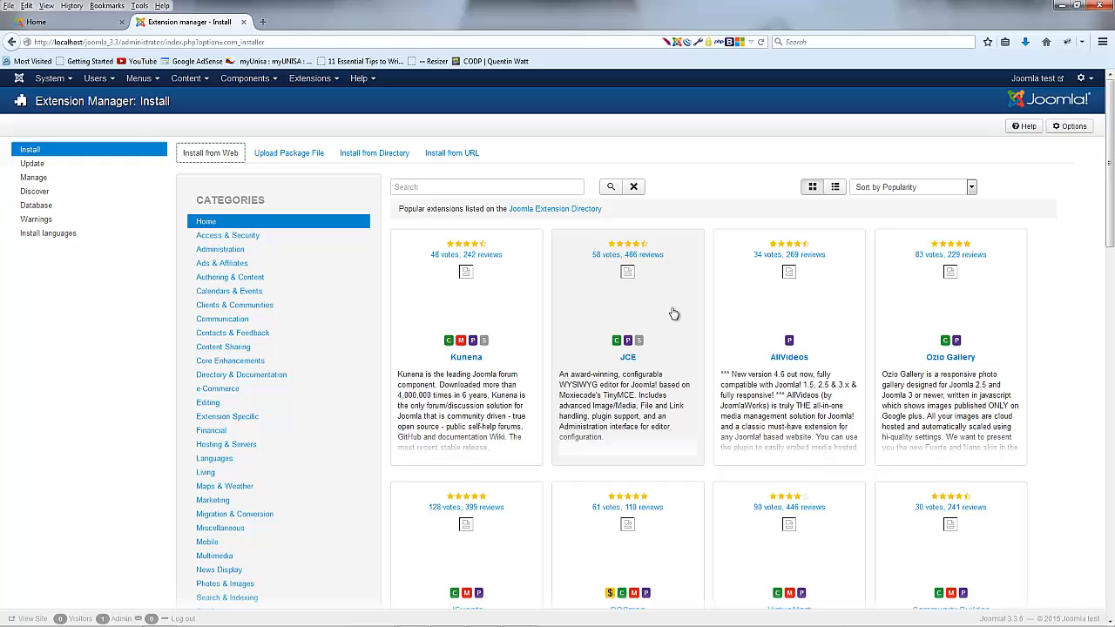
mouse_move(602, 332)
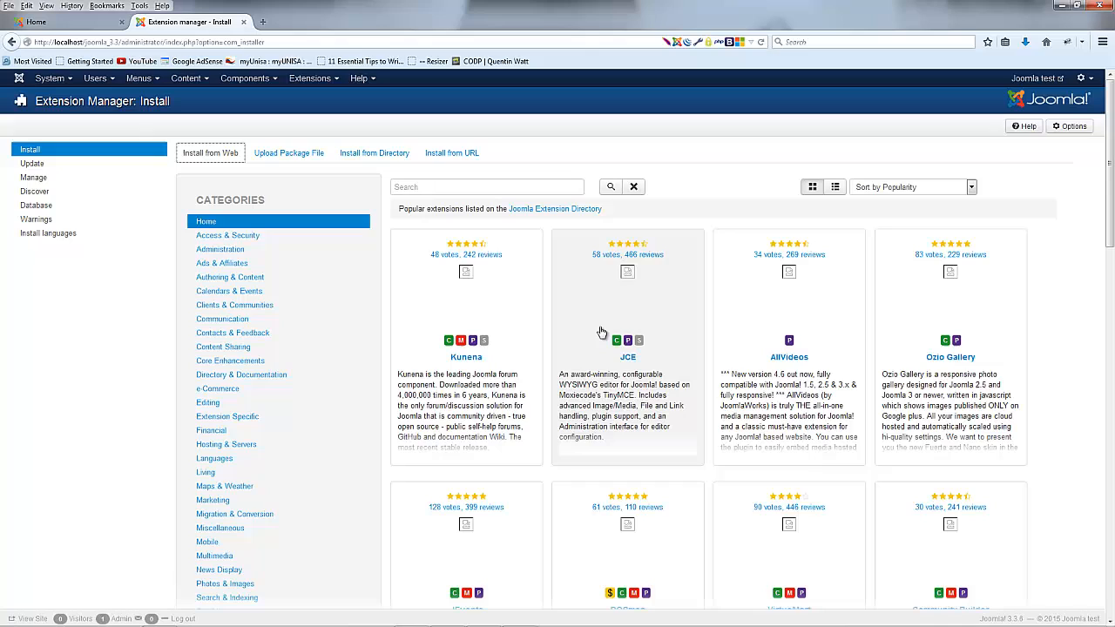
mouse_move(575, 391)
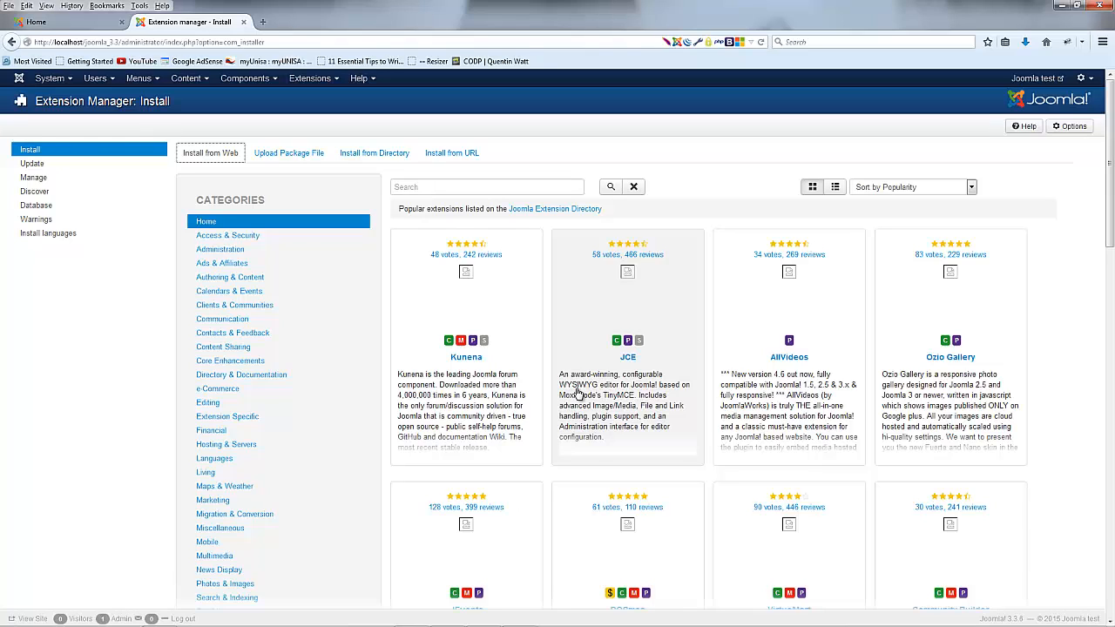
mouse_move(233, 101)
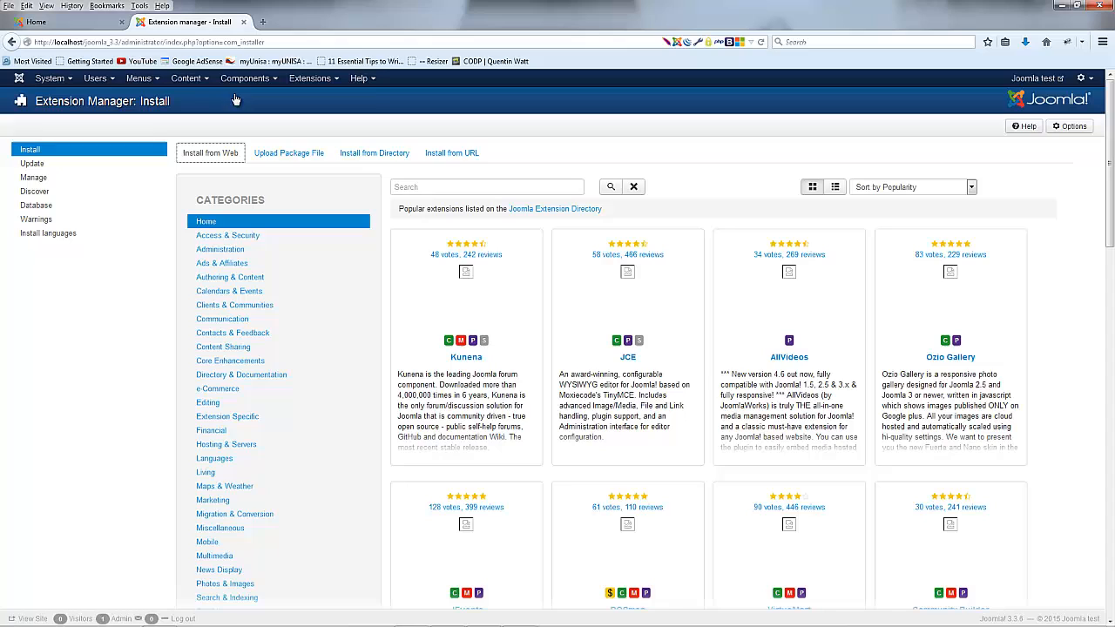
Step: Open 'My first article' from the Article Manager for editing
left_click(186, 78)
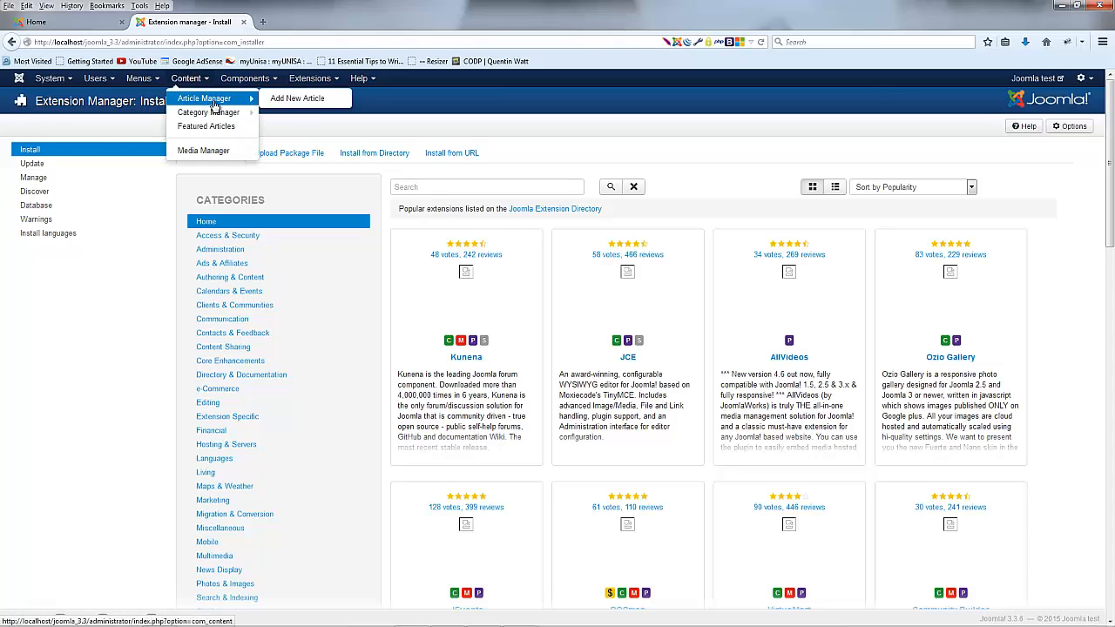
mouse_move(258, 103)
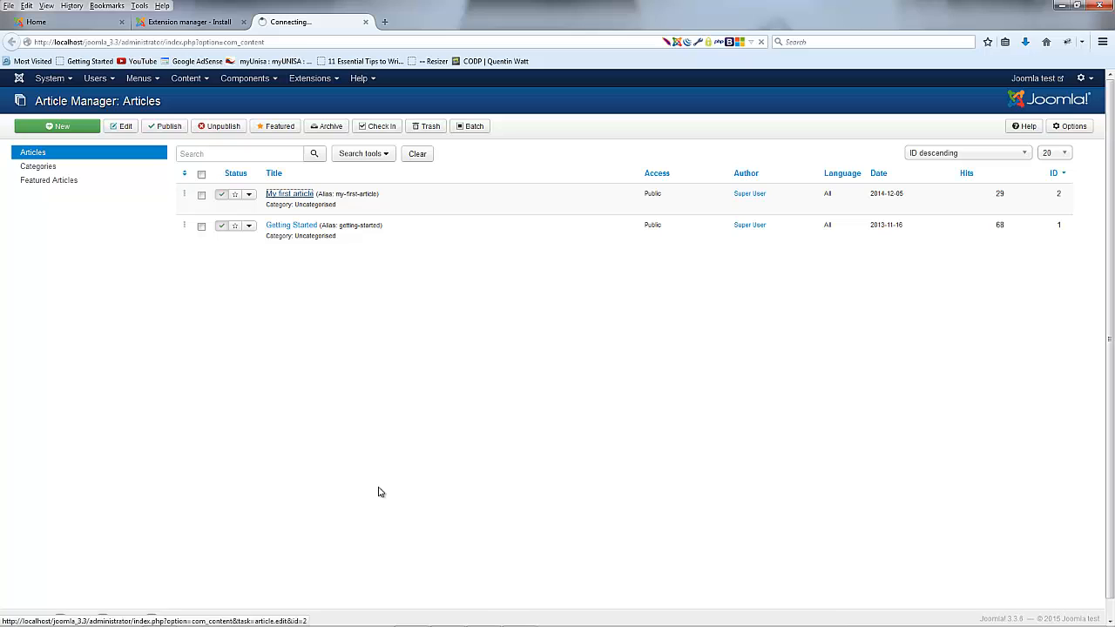
left_click(288, 194)
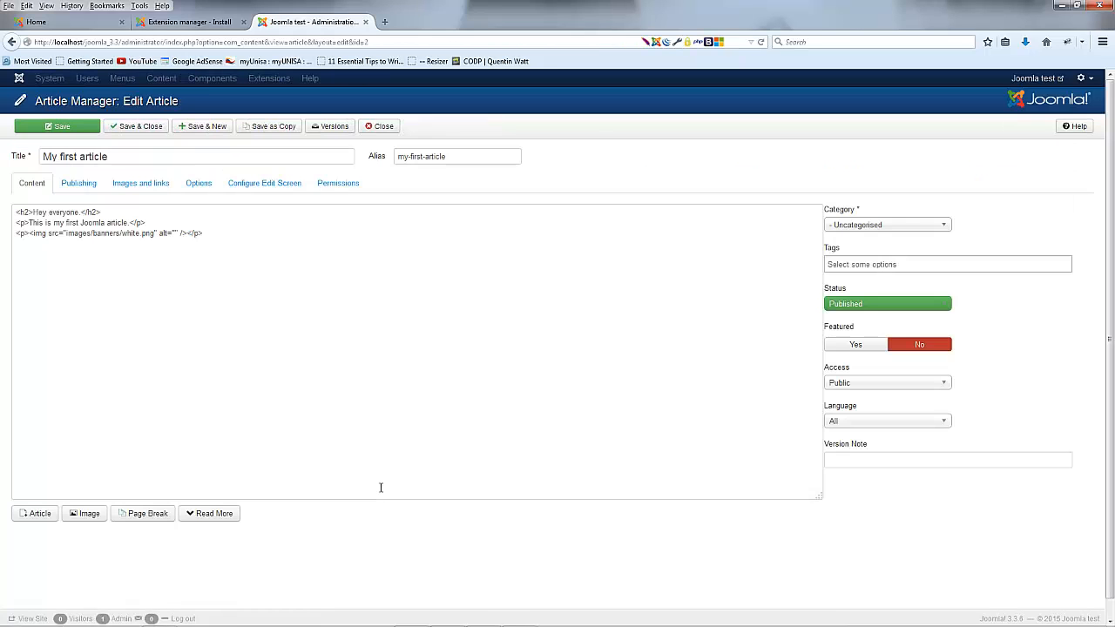
mouse_move(394, 418)
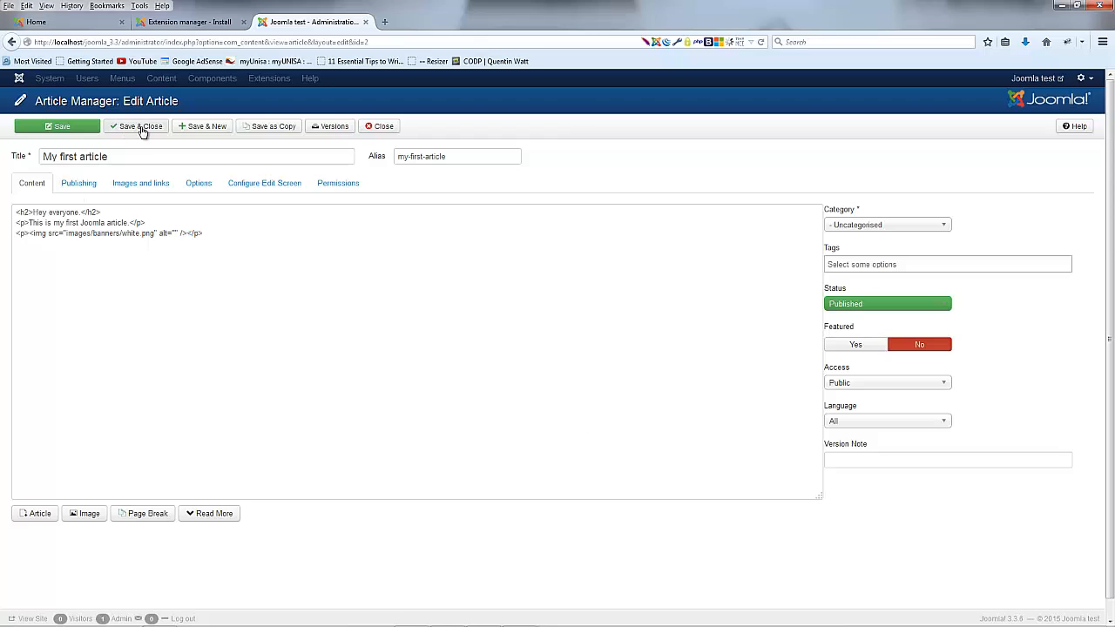
Step: Save and close the article and the Global Configuration, returning to the Control Panel
left_click(140, 125)
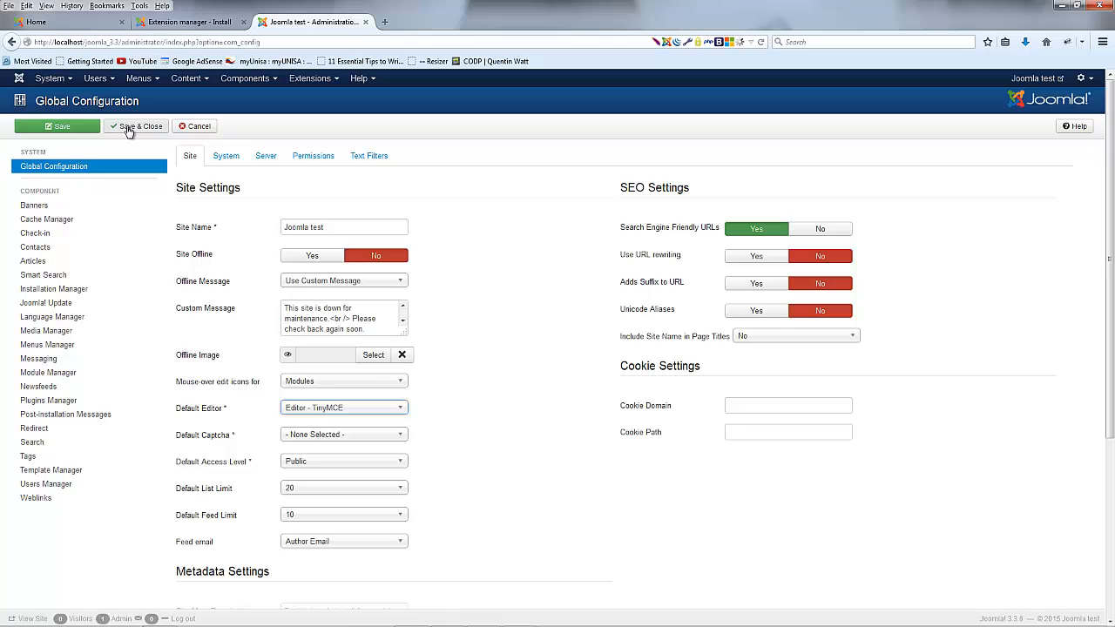
left_click(139, 125)
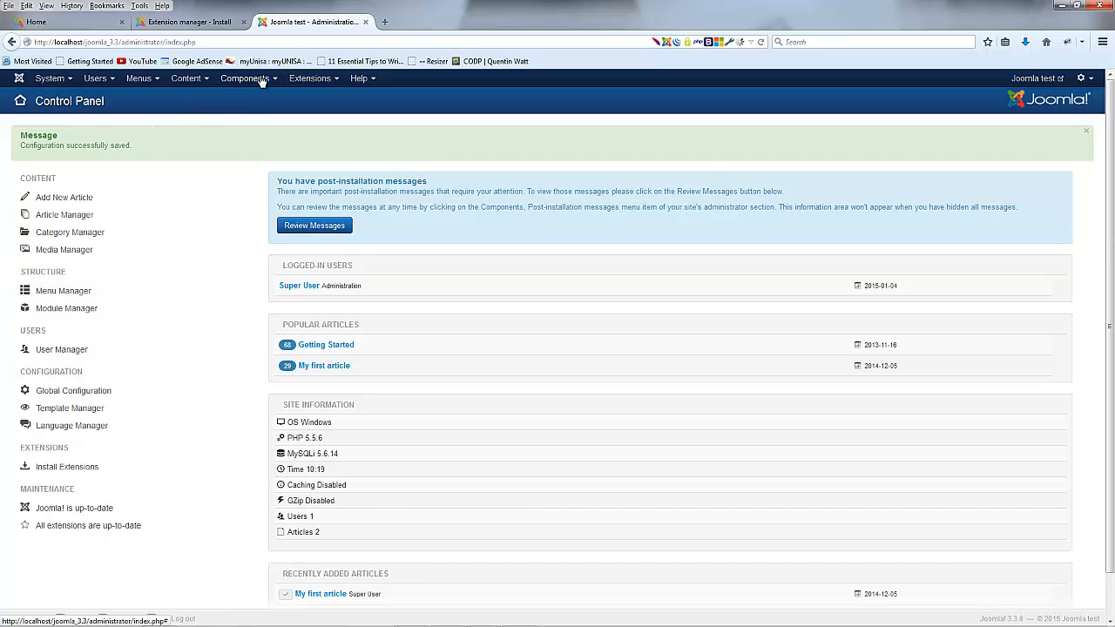
Step: Reopen 'My first article' from Content > Article Manager in the TinyMCE editor
left_click(190, 77)
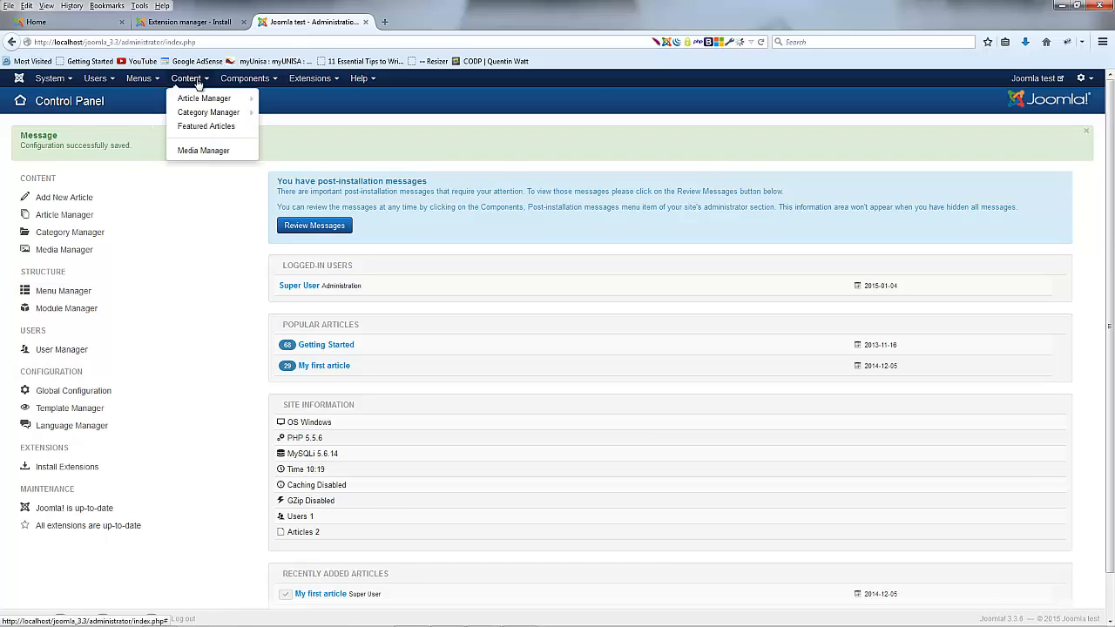
left_click(204, 98)
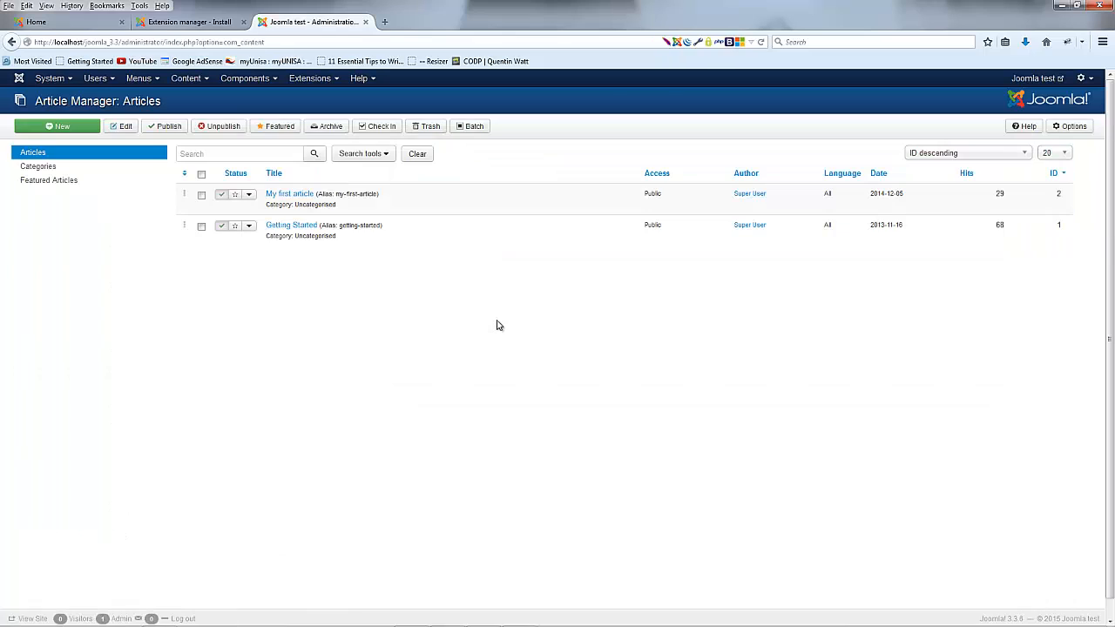
left_click(289, 194)
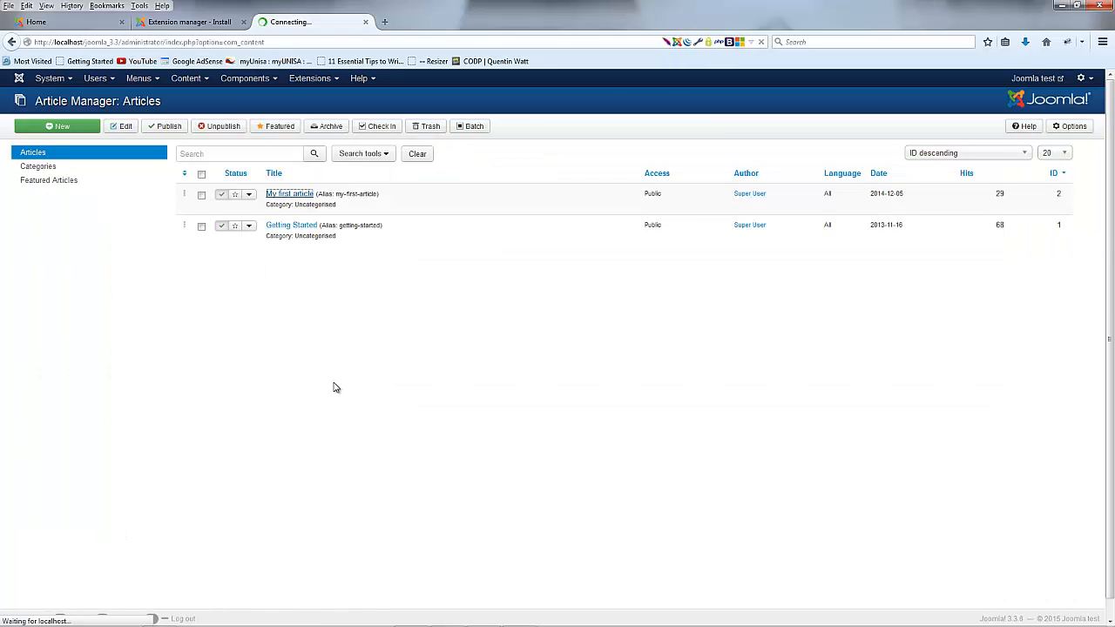
left_click(288, 194)
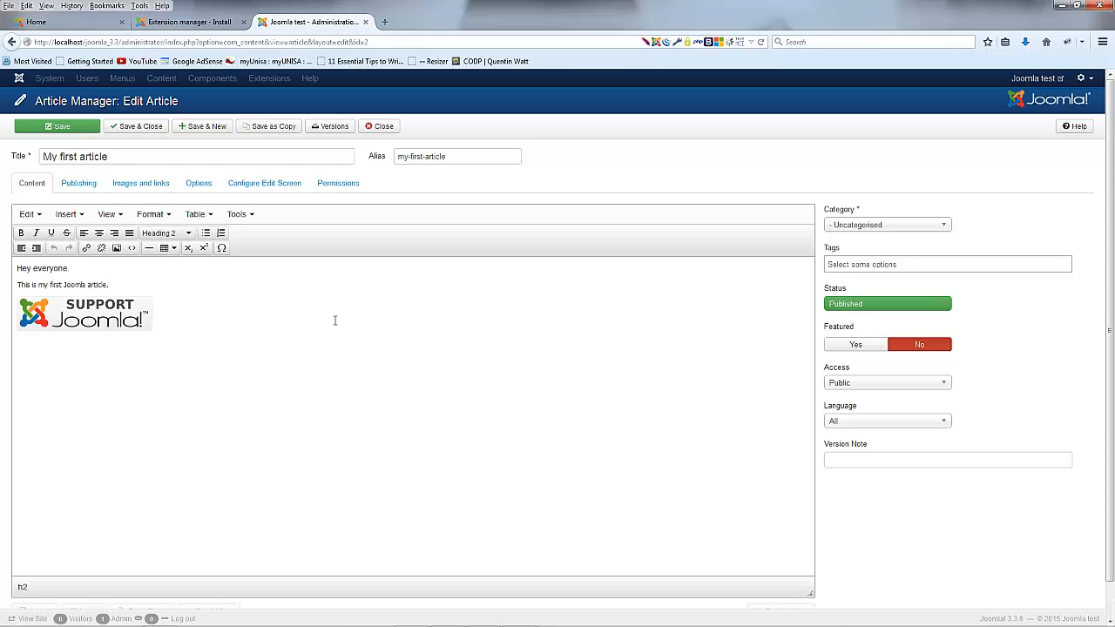
mouse_move(332, 322)
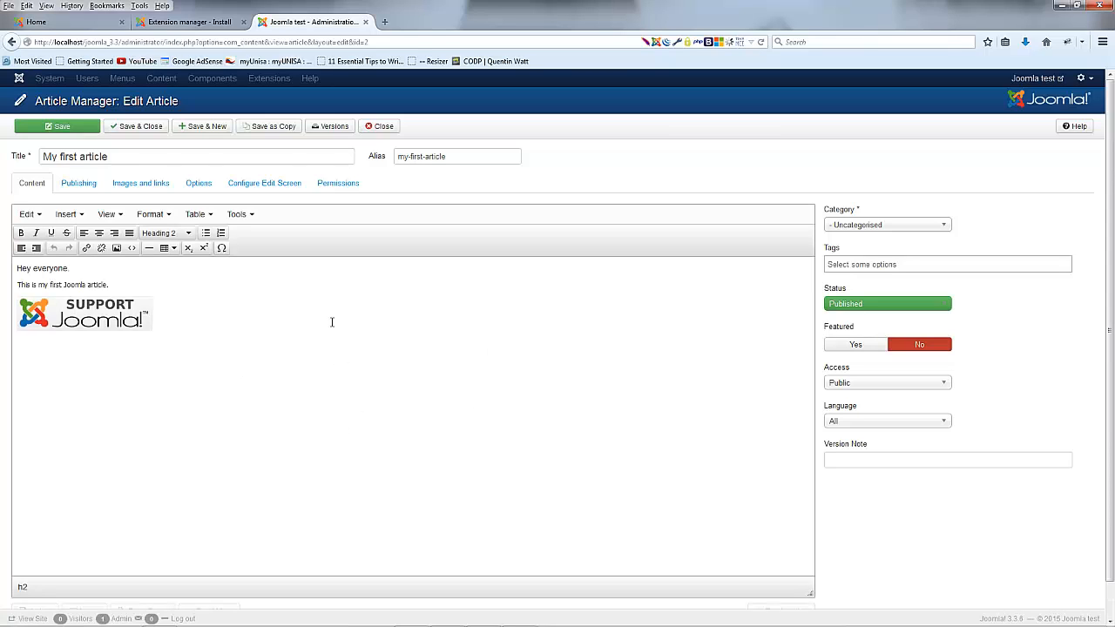
mouse_move(368, 312)
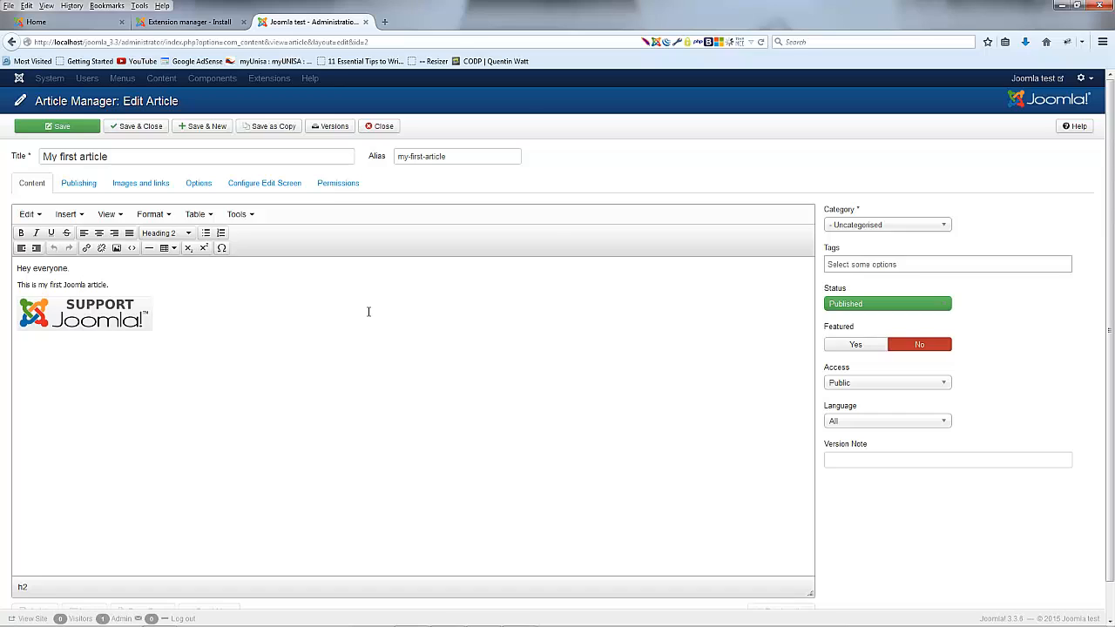
mouse_move(269, 419)
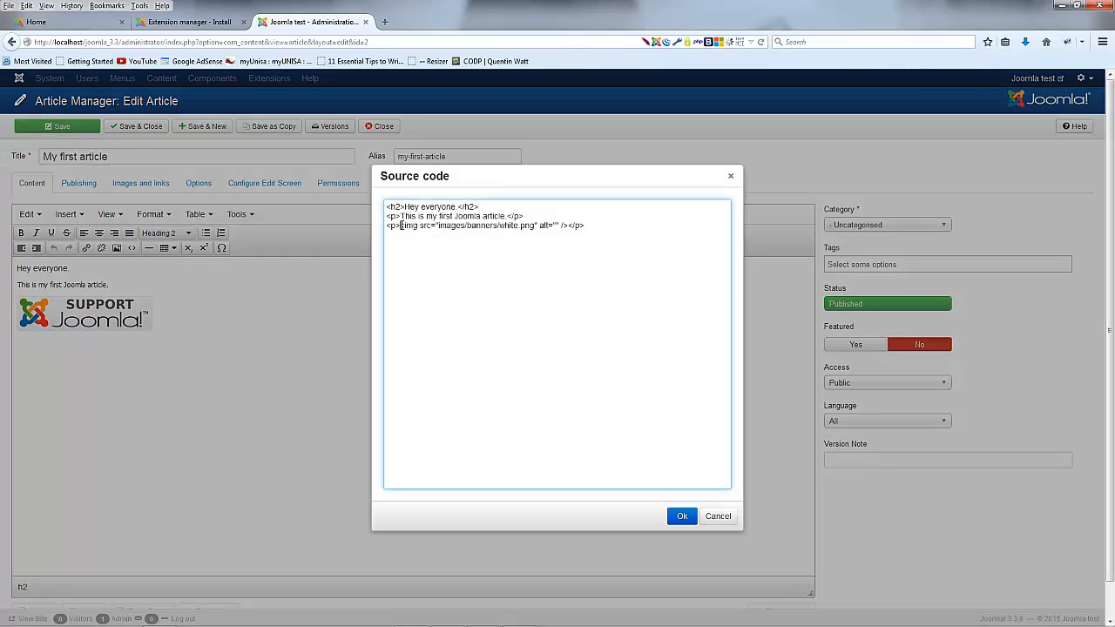
Step: Dismiss the HTML source view, returning to the article's visual editor
double_click(524, 226)
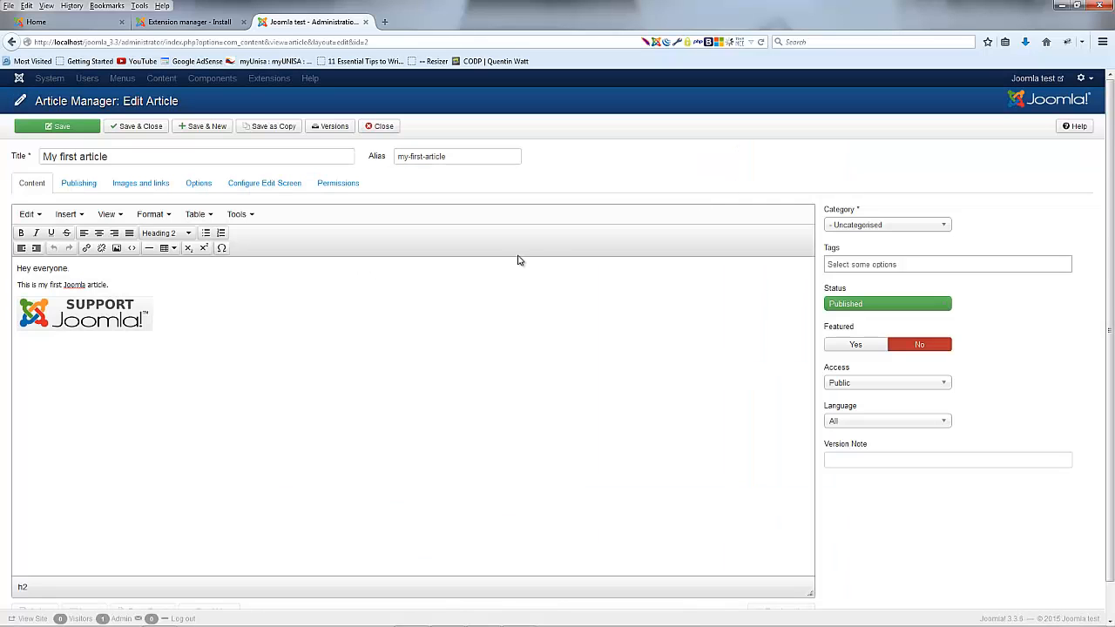
mouse_move(165, 285)
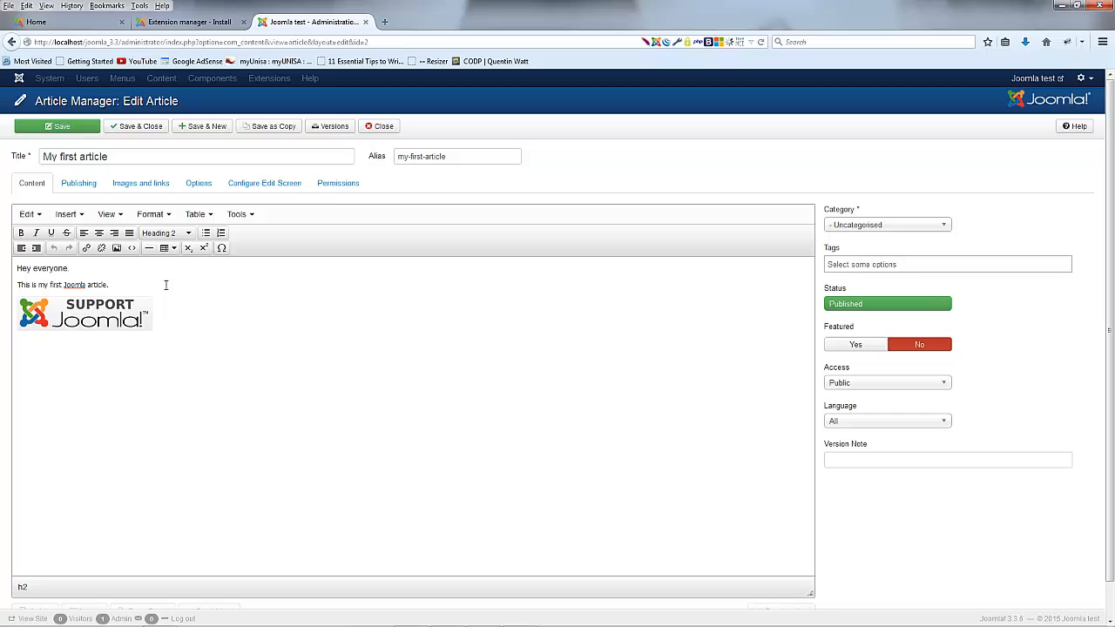
mouse_move(162, 317)
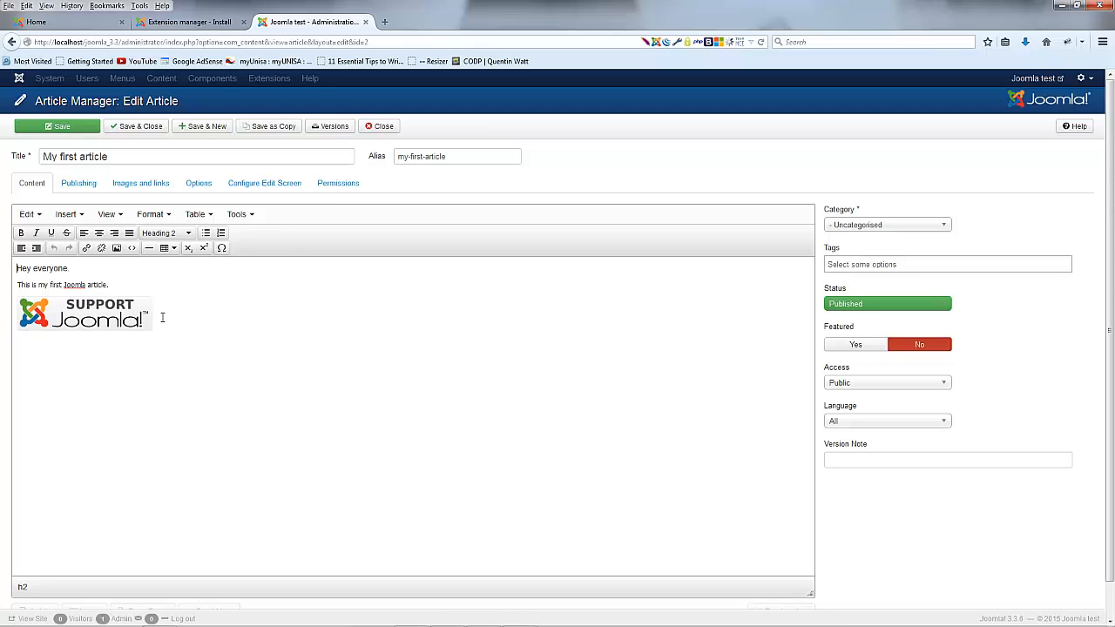
mouse_move(185, 318)
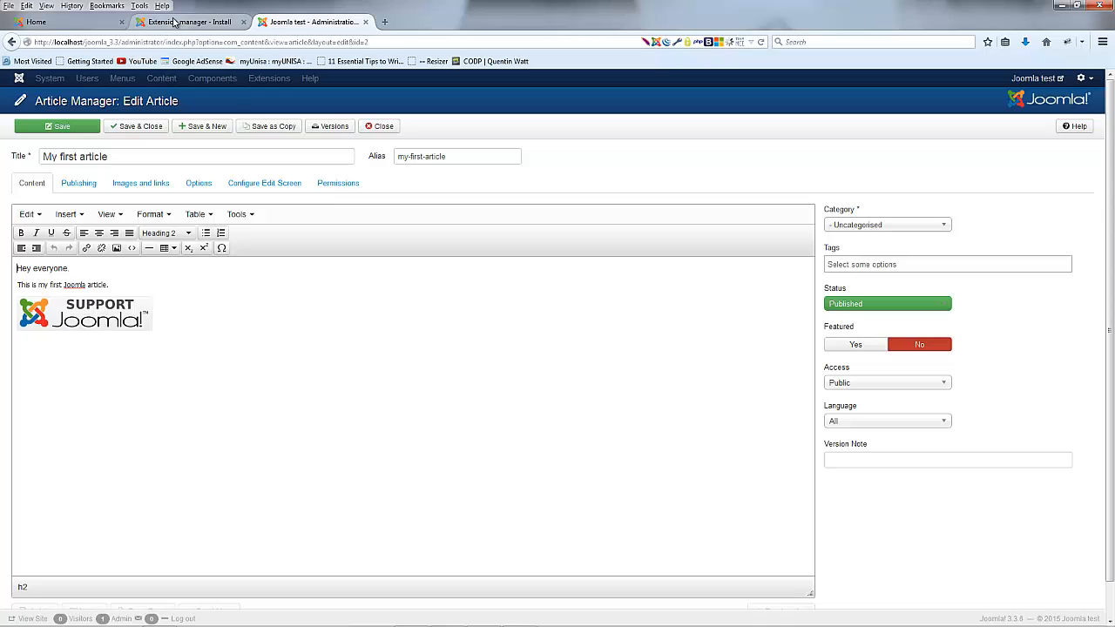
Step: Open the JCE extension under Install from Web and start its installation
left_click(183, 23)
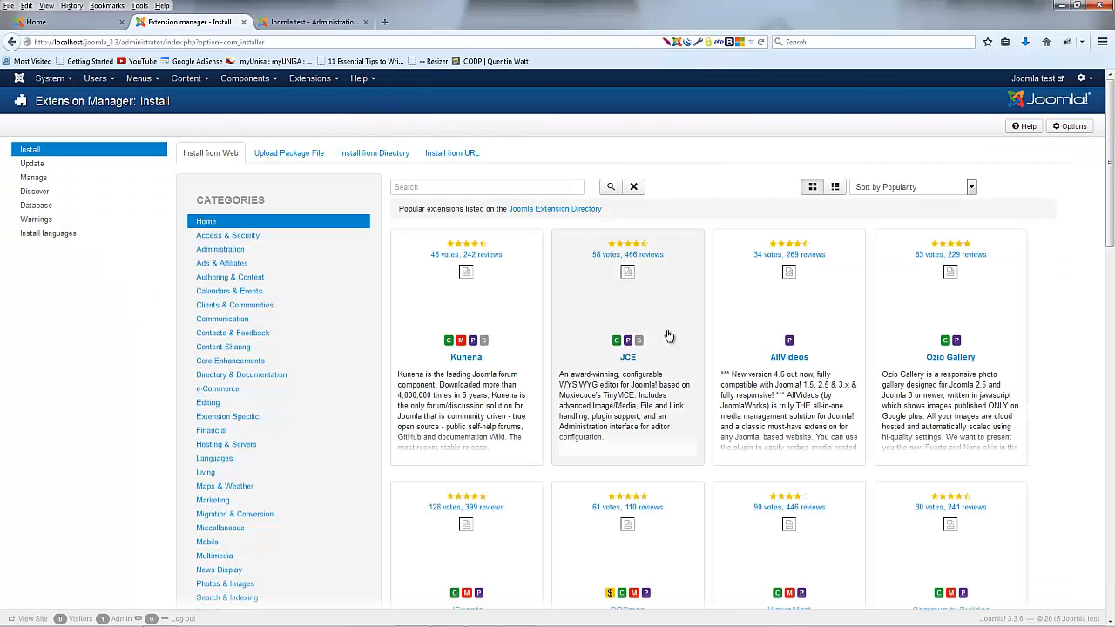
mouse_move(617, 311)
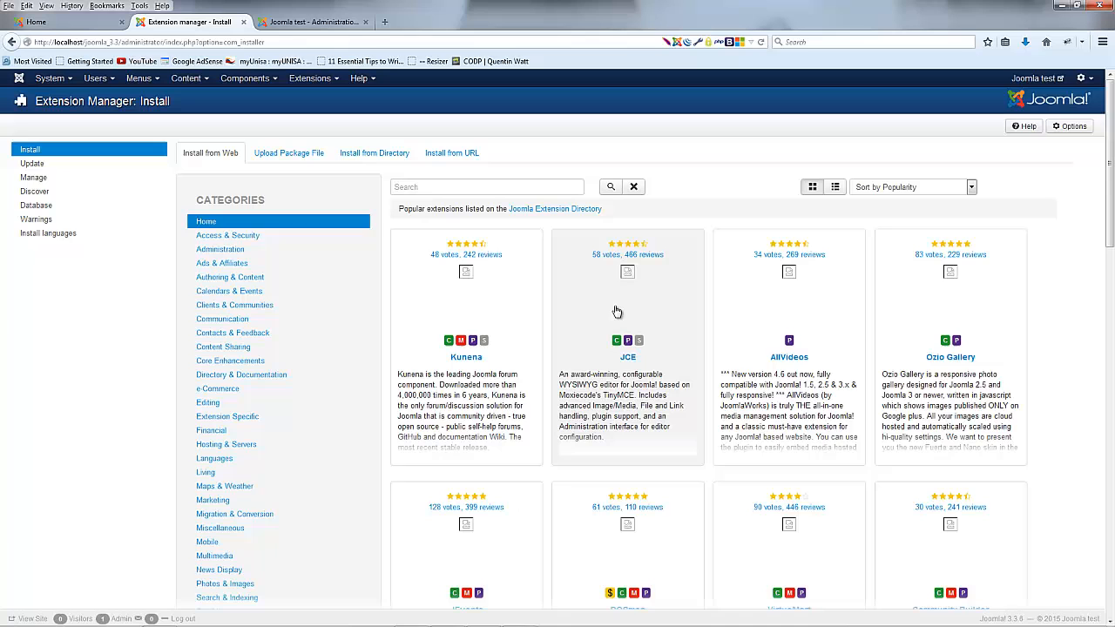
left_click(314, 22)
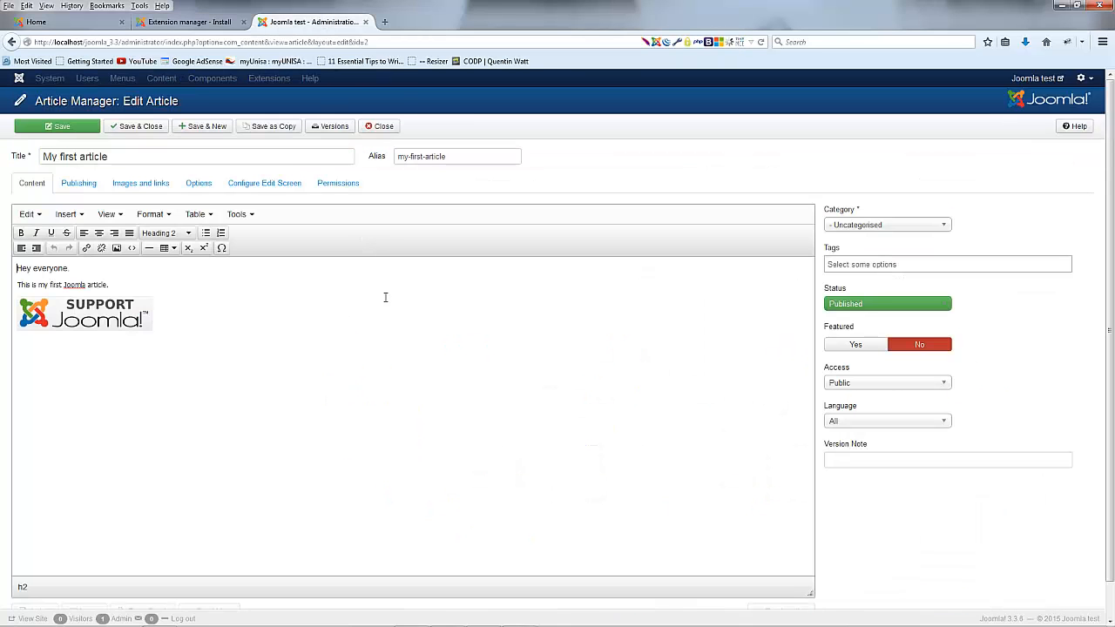
left_click(192, 22)
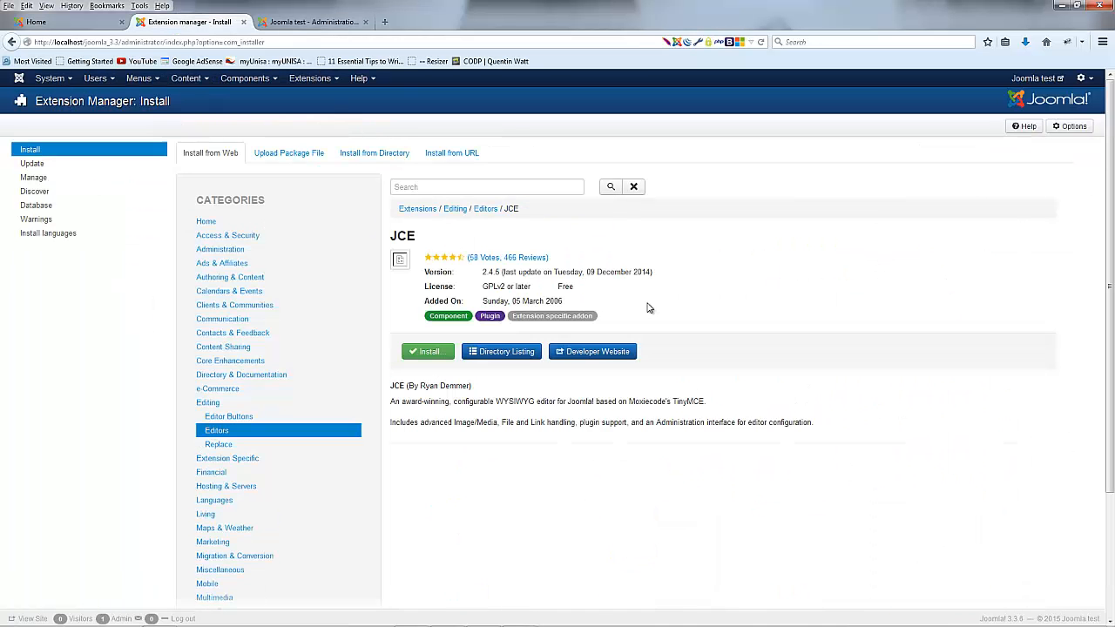
mouse_move(582, 299)
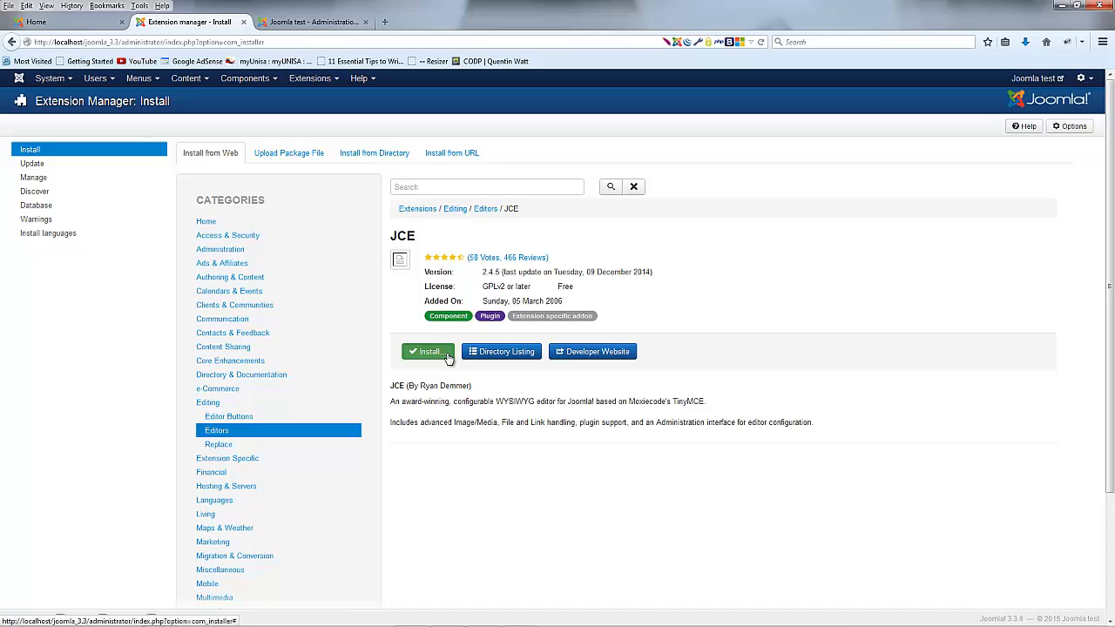
left_click(426, 351)
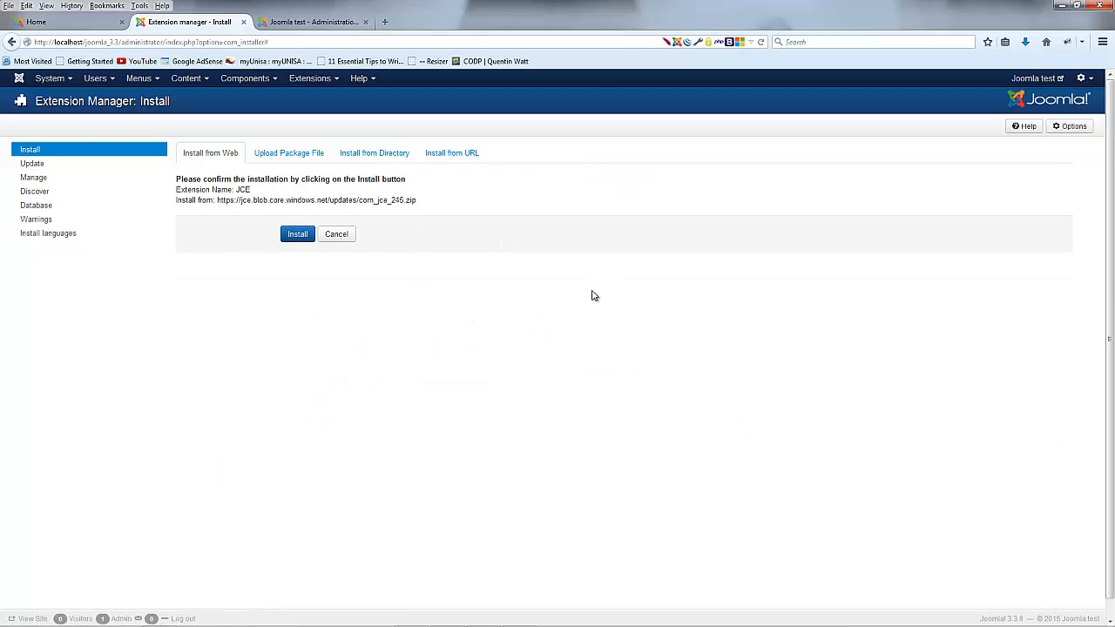
Step: Confirm the JCE install and close 'My first article' without saving
left_click(297, 234)
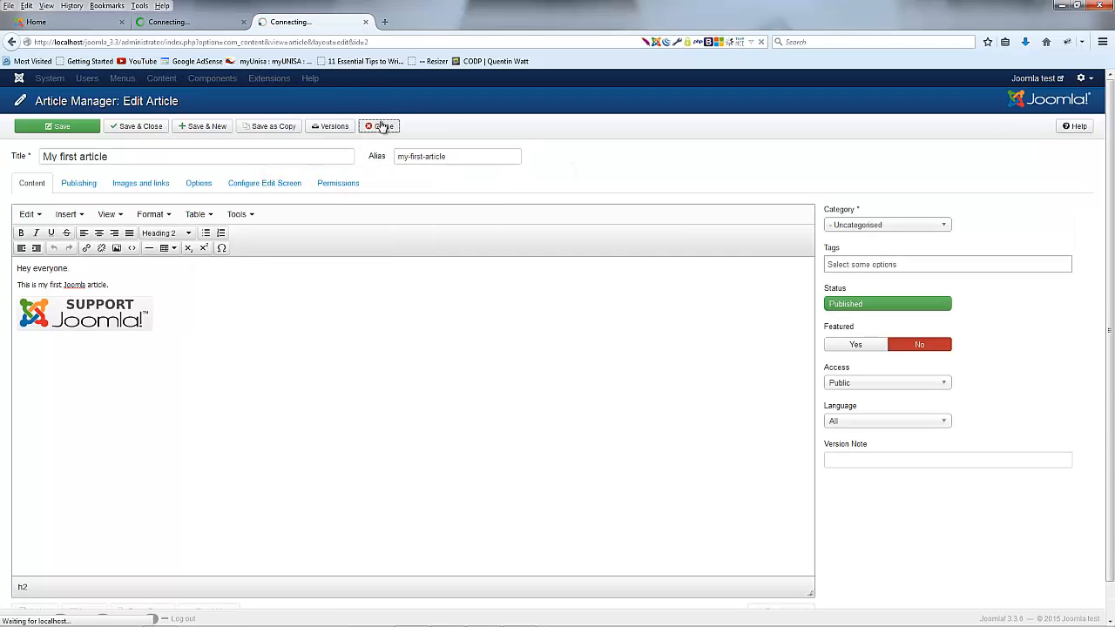
left_click(378, 125)
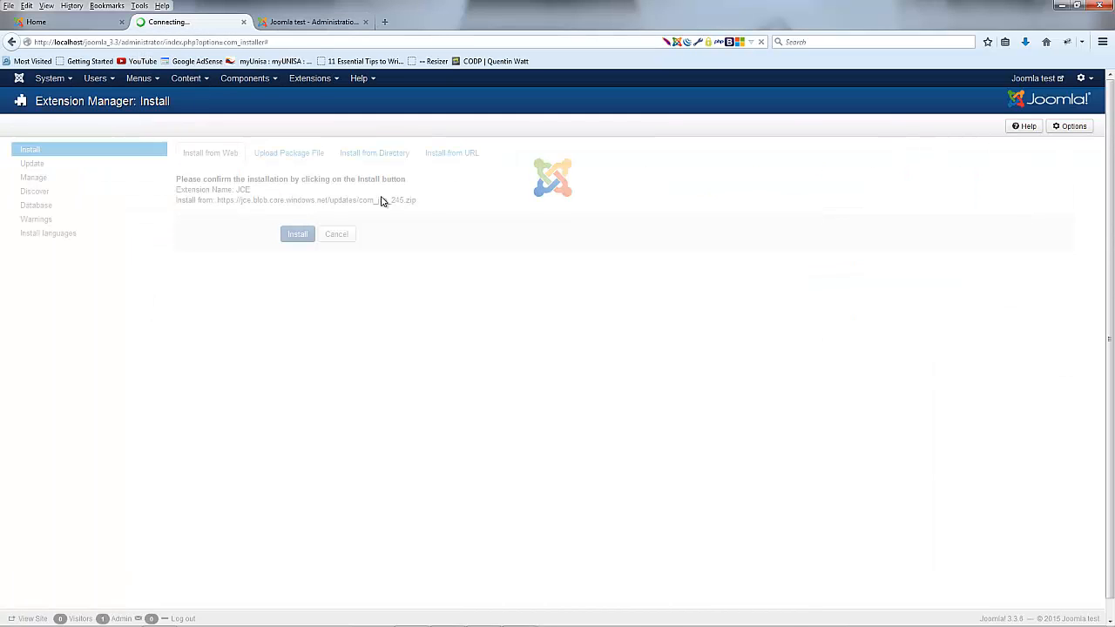
mouse_move(597, 185)
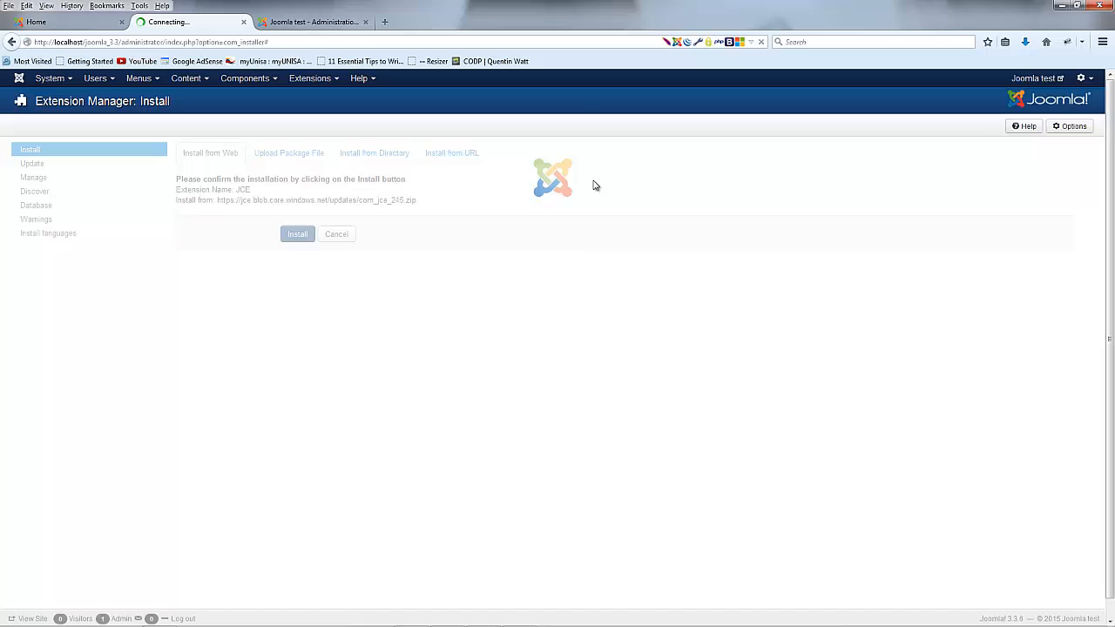
mouse_move(451, 167)
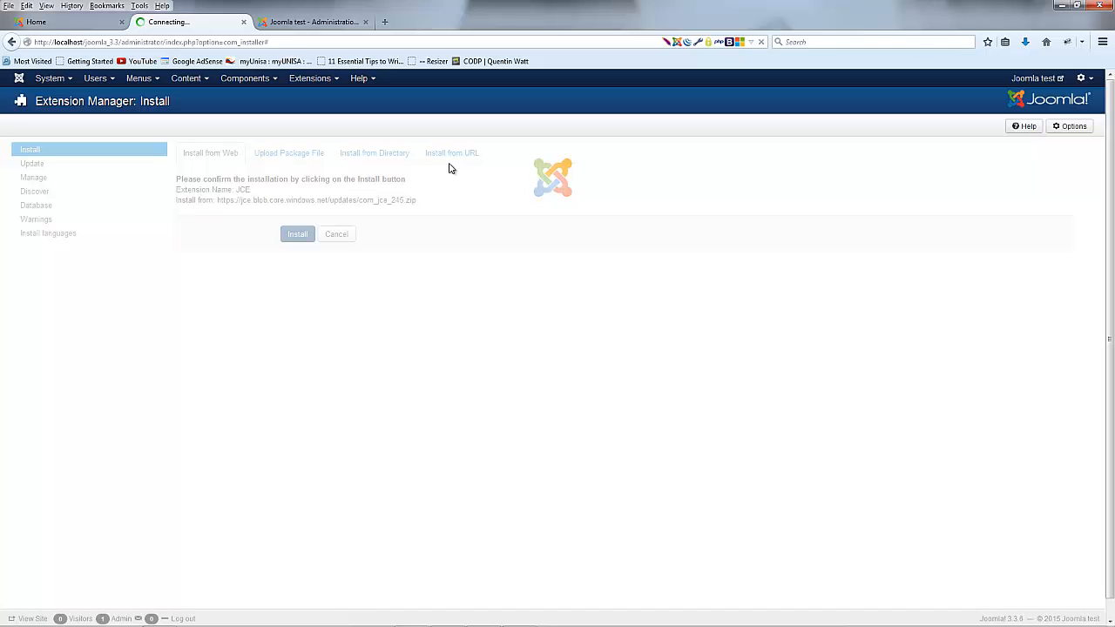
left_click(297, 234)
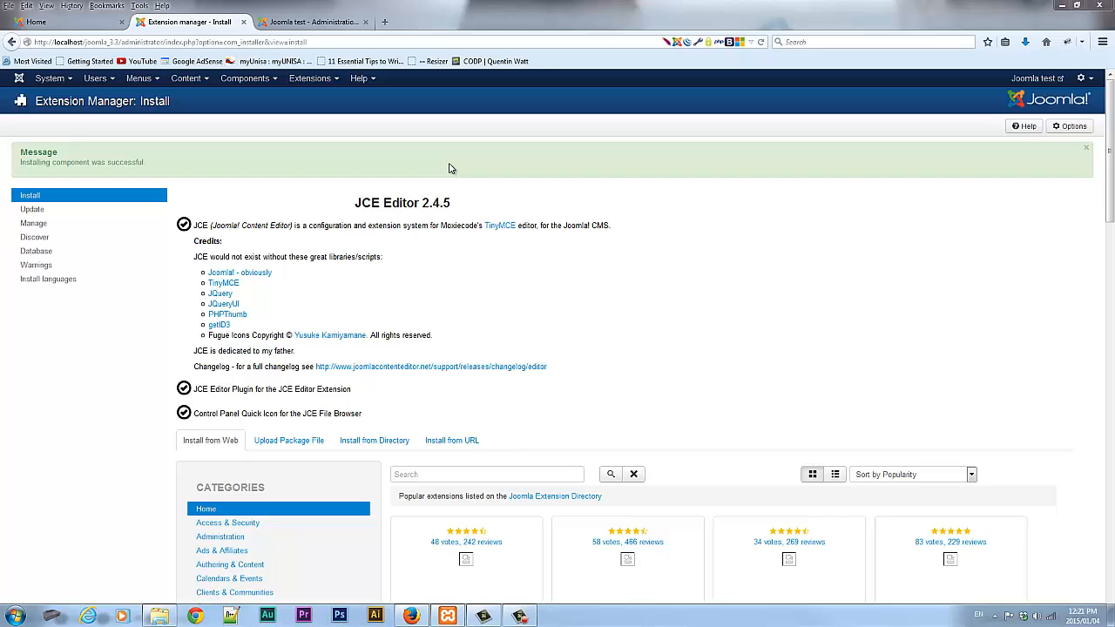
mouse_move(742, 204)
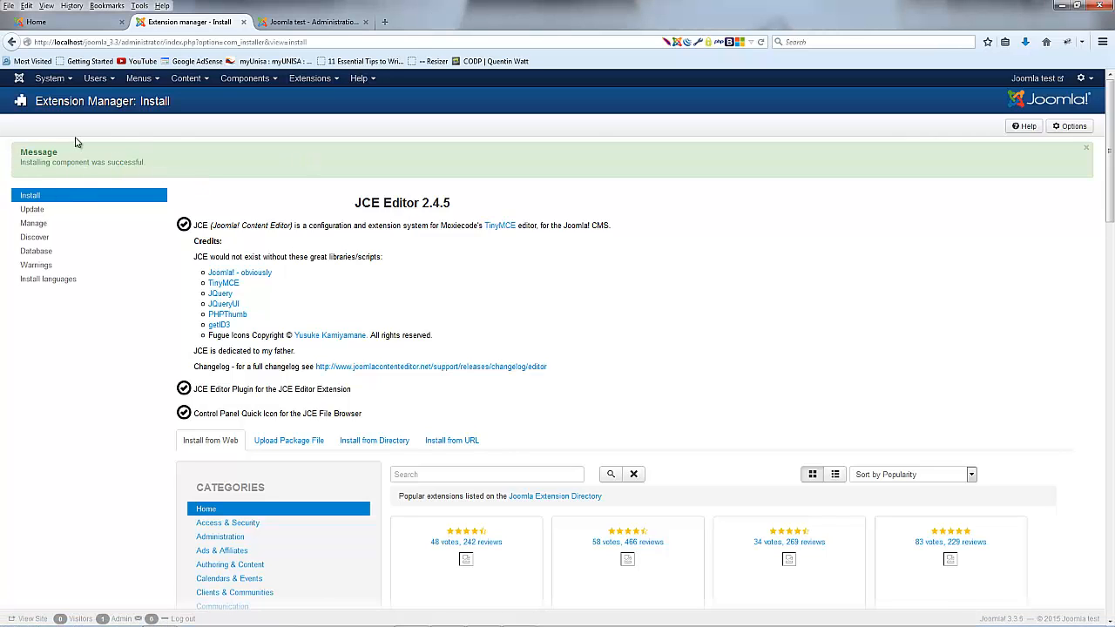
Step: Open the Components menu to view the new JCE Editor submenu
scroll("down", 3)
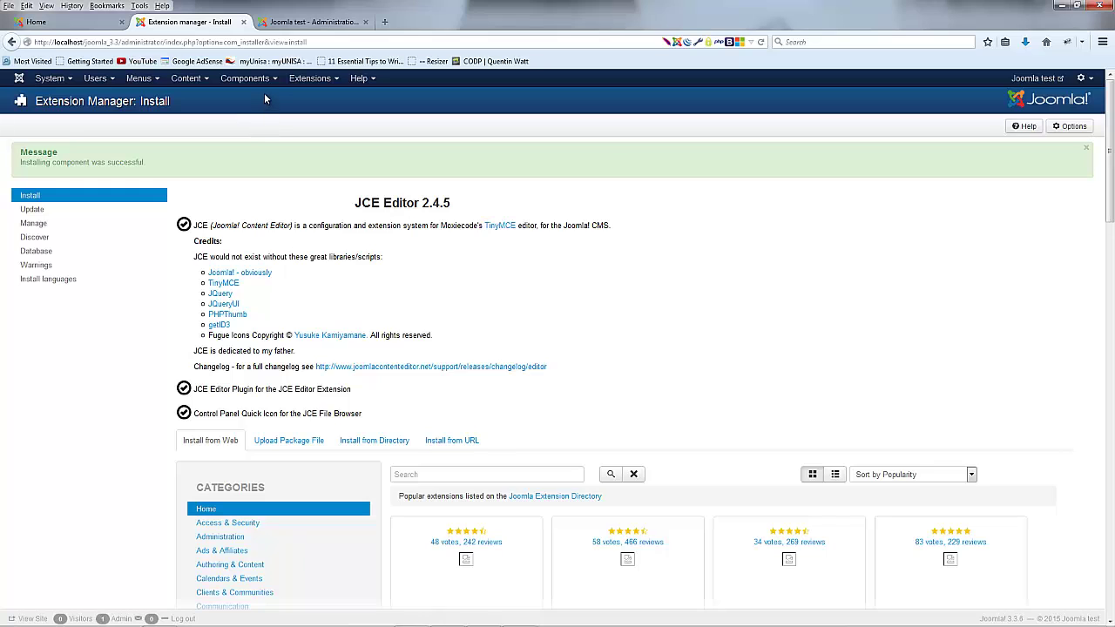
left_click(245, 78)
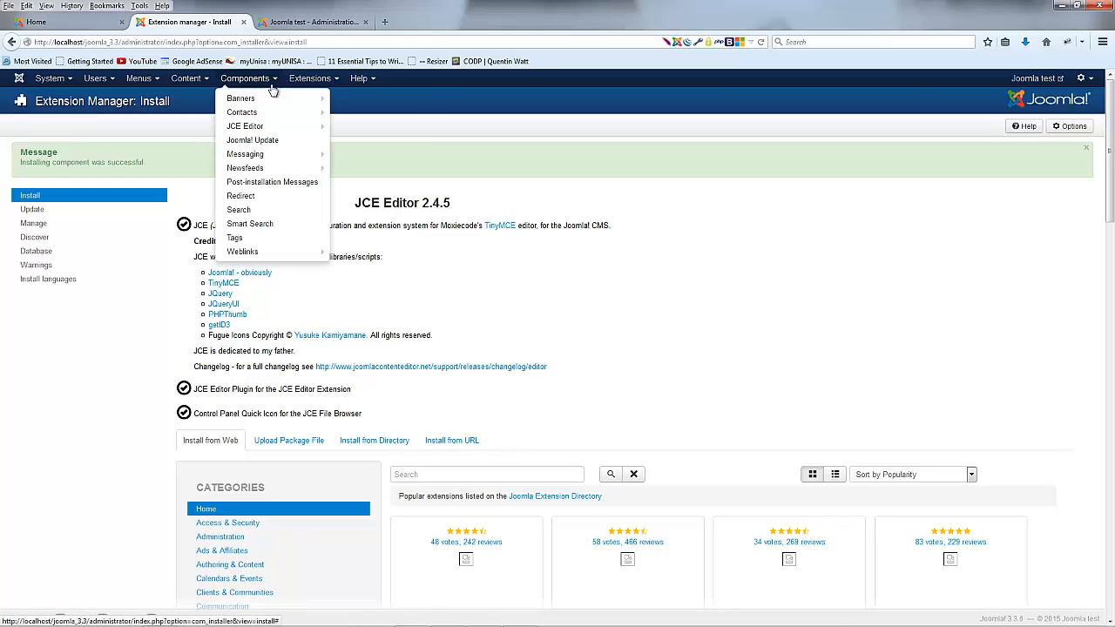
mouse_move(245, 126)
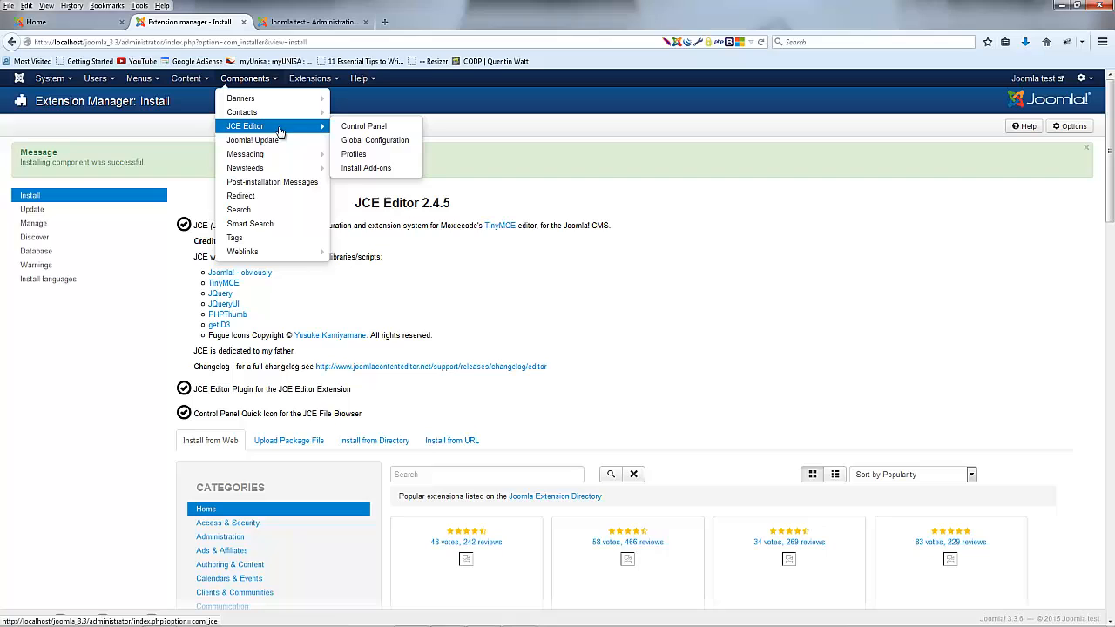
mouse_move(259, 130)
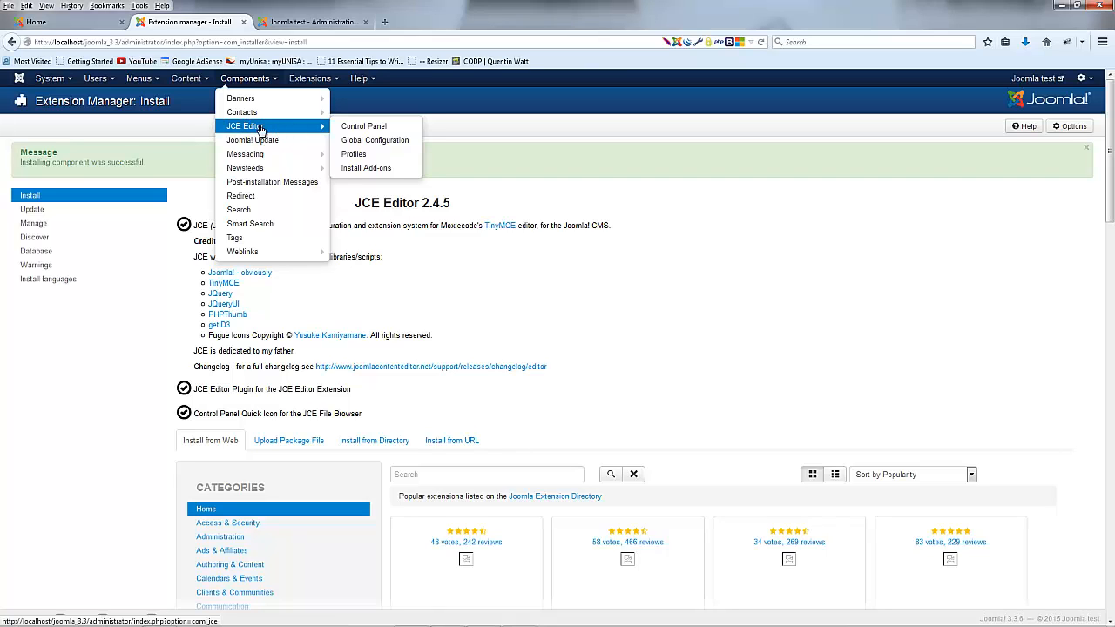
mouse_move(252, 140)
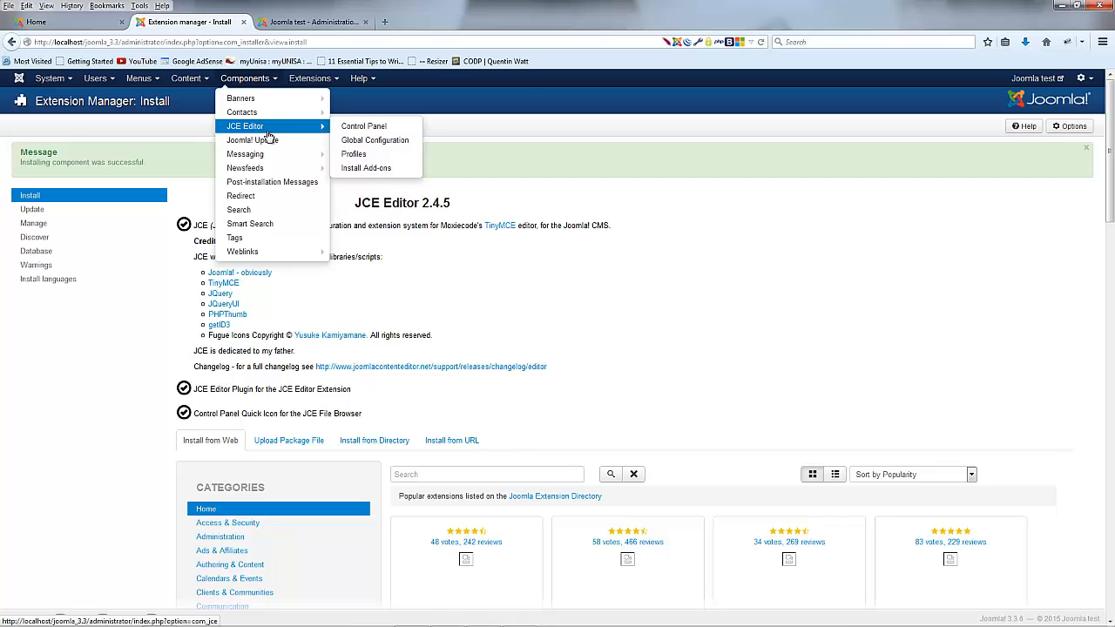
left_click(387, 188)
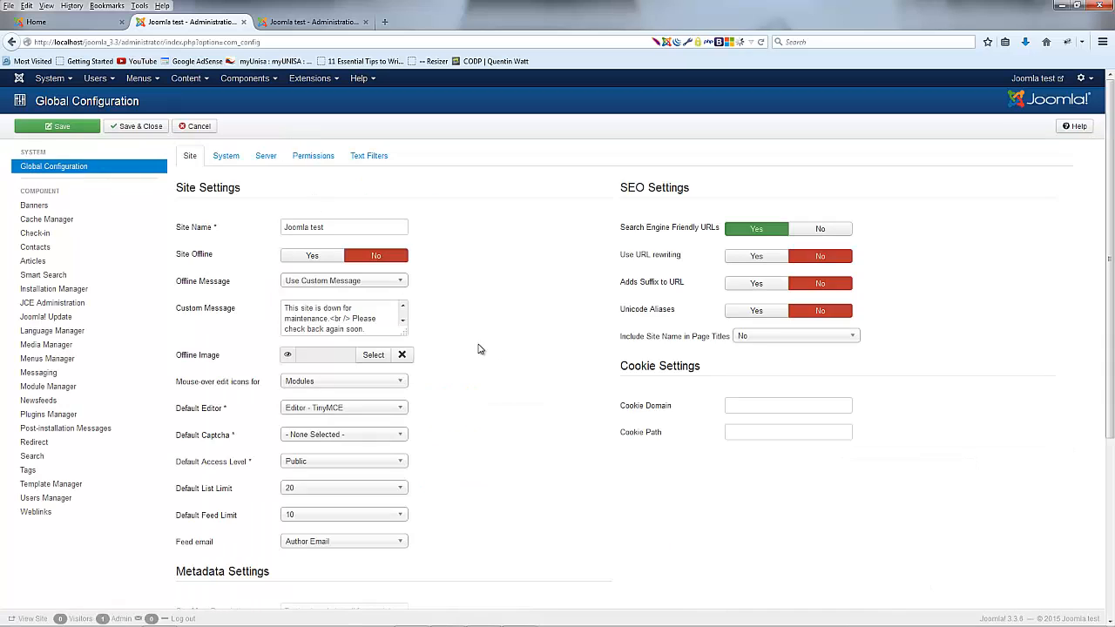
mouse_move(202, 414)
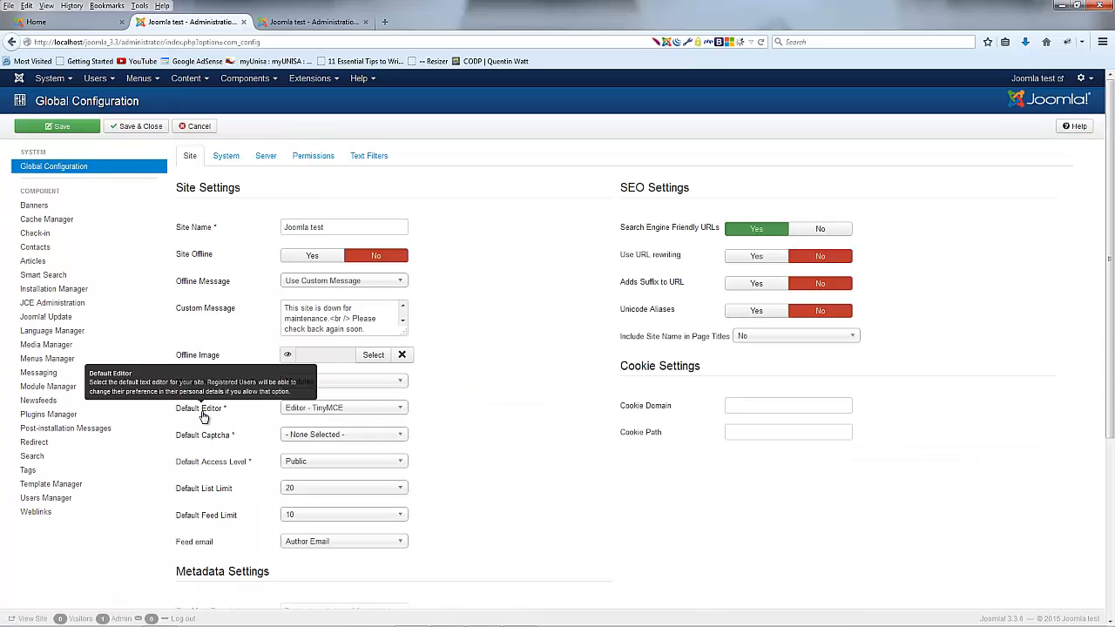
Step: Set Default Editor to 'Editor - JCE' in Global Configuration and save and close
left_click(343, 408)
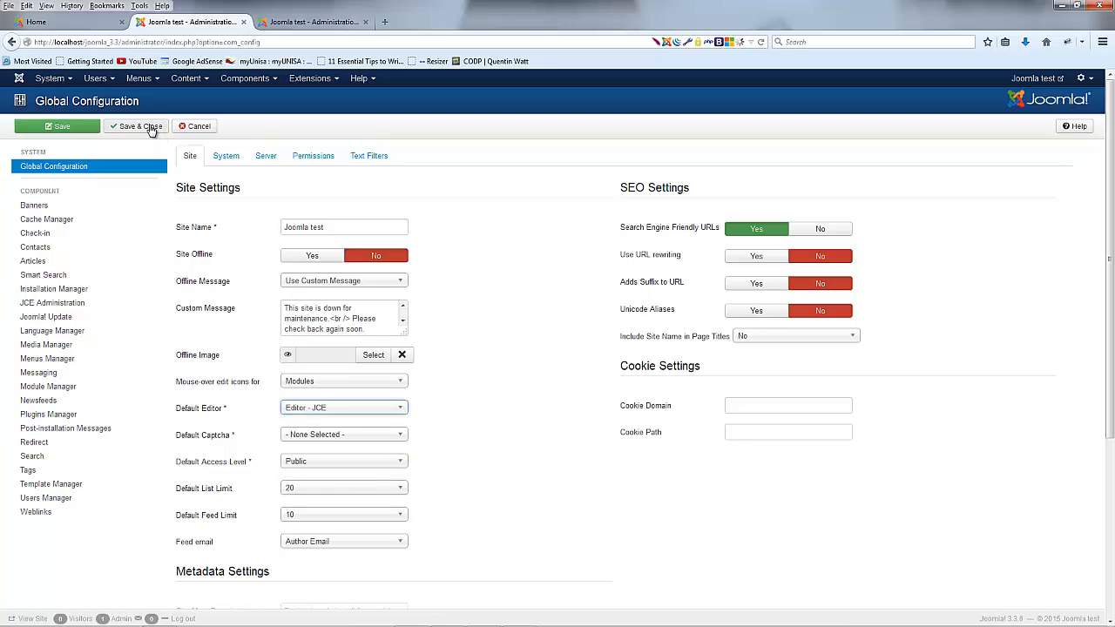
left_click(136, 125)
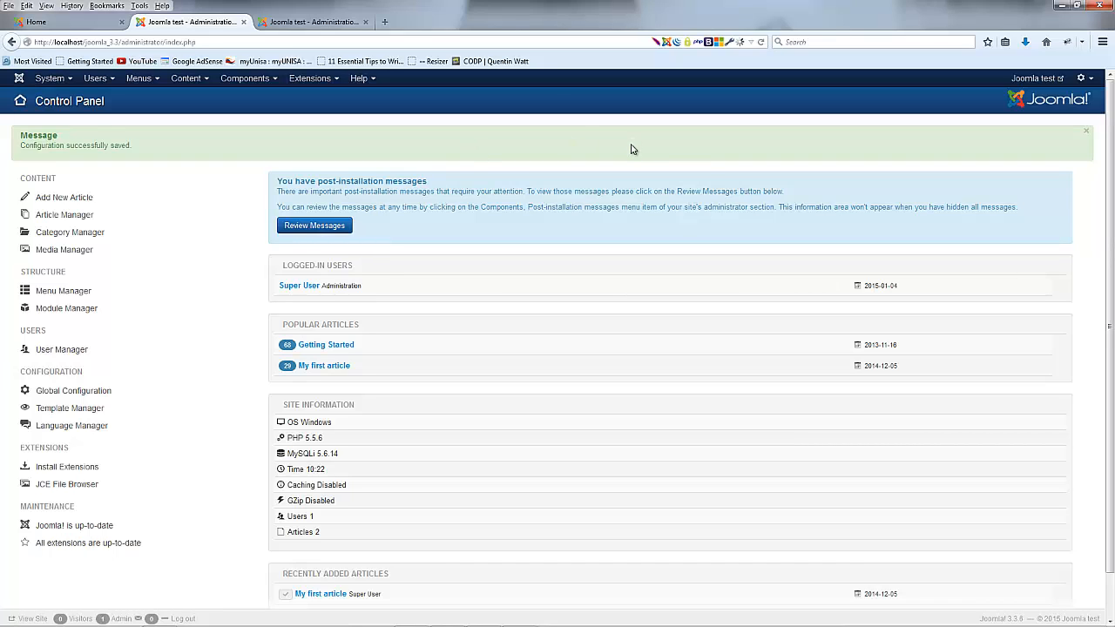
mouse_move(241, 111)
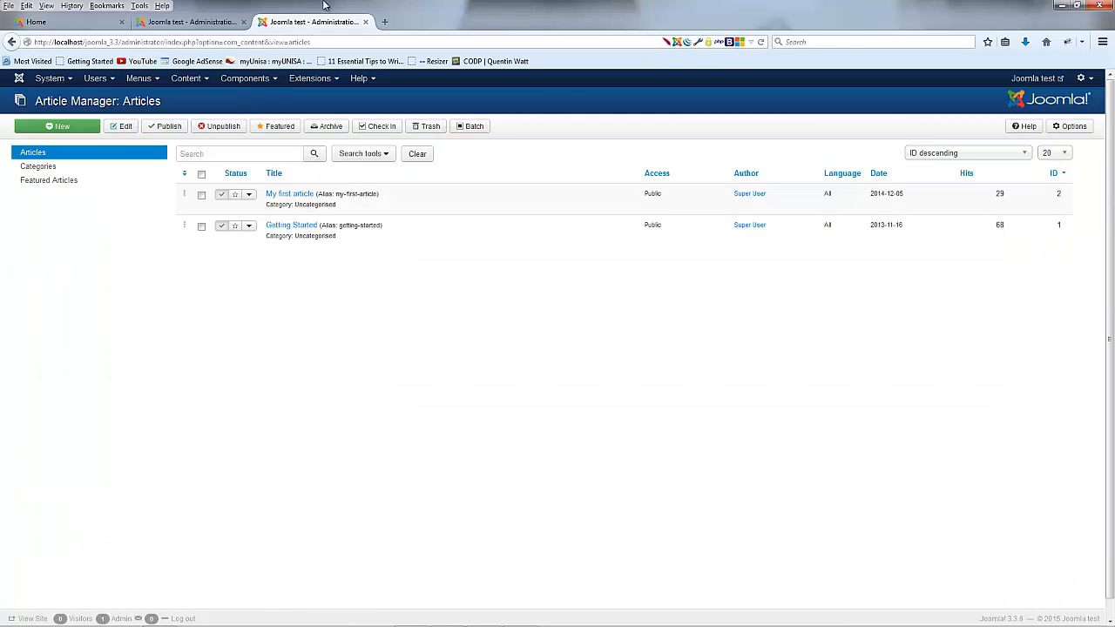
mouse_move(303, 198)
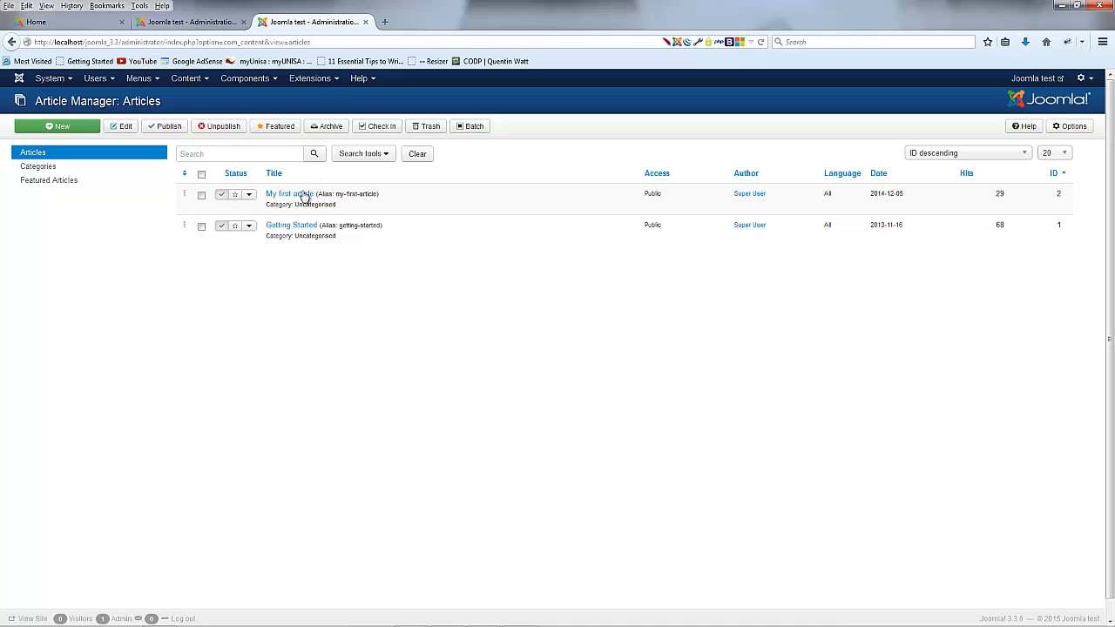
Step: Open 'My first article' from the Article Manager for editing
left_click(288, 193)
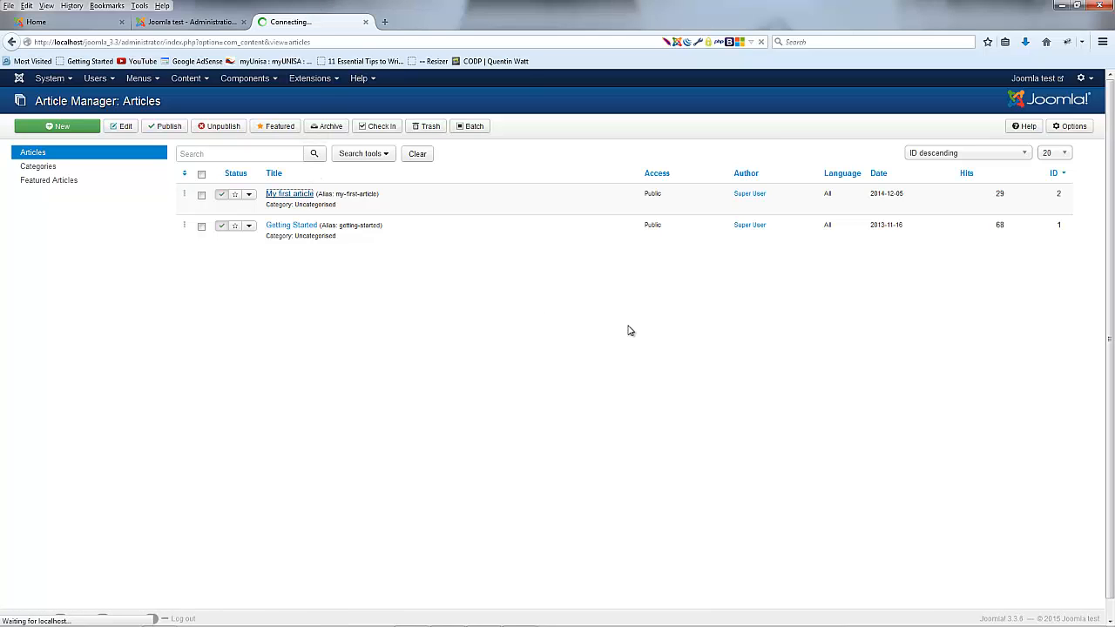
left_click(289, 193)
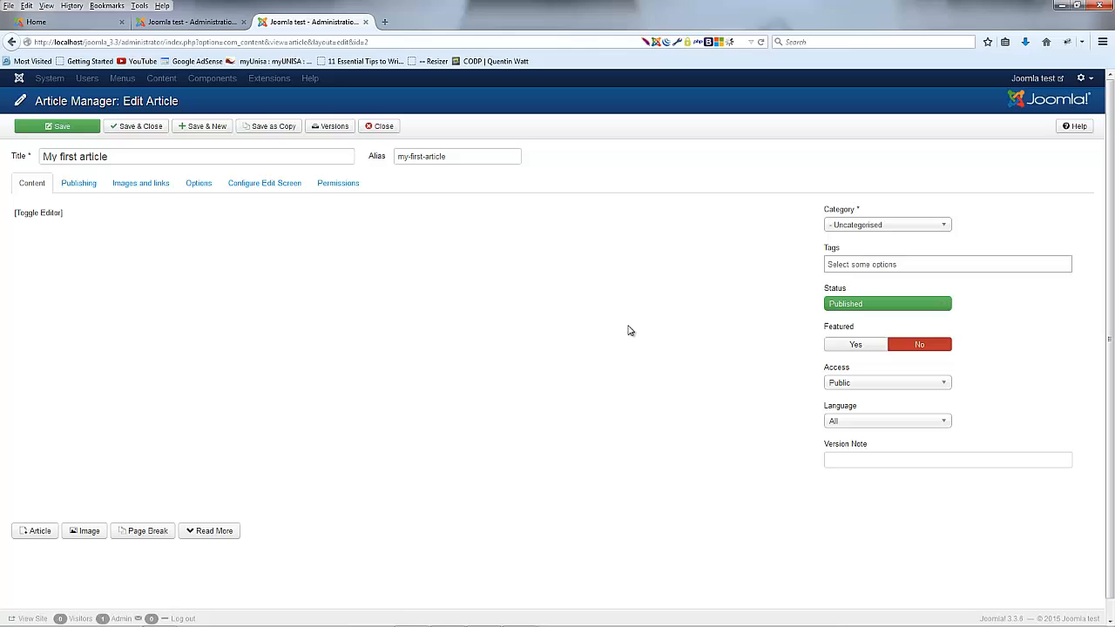
Step: Let the JCE toolbar load and place the cursor in the article body
left_click(38, 211)
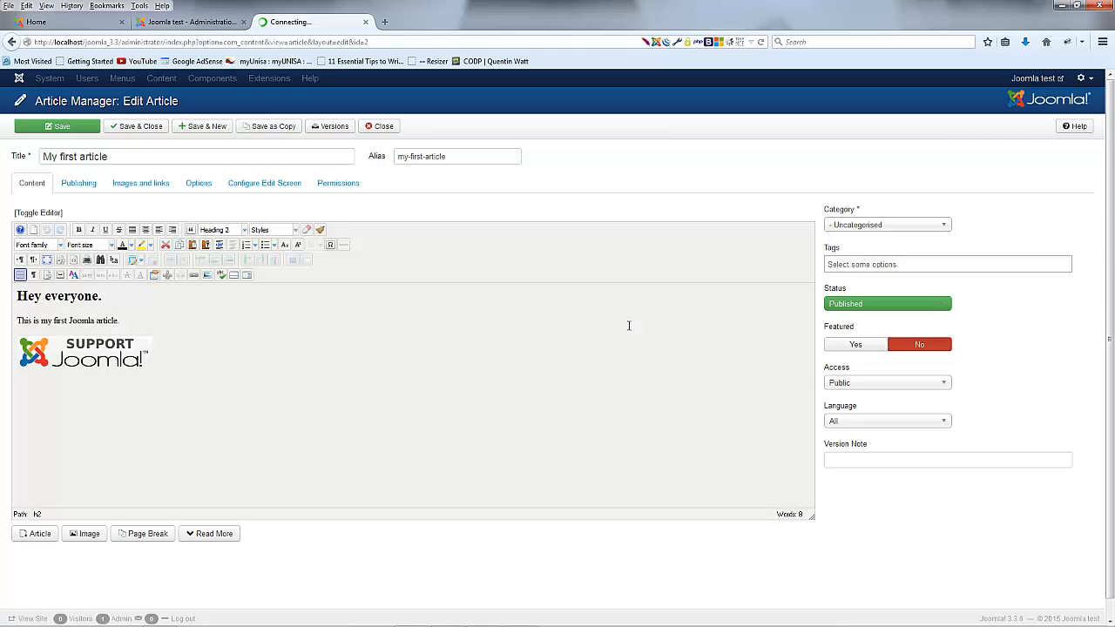
left_click(83, 362)
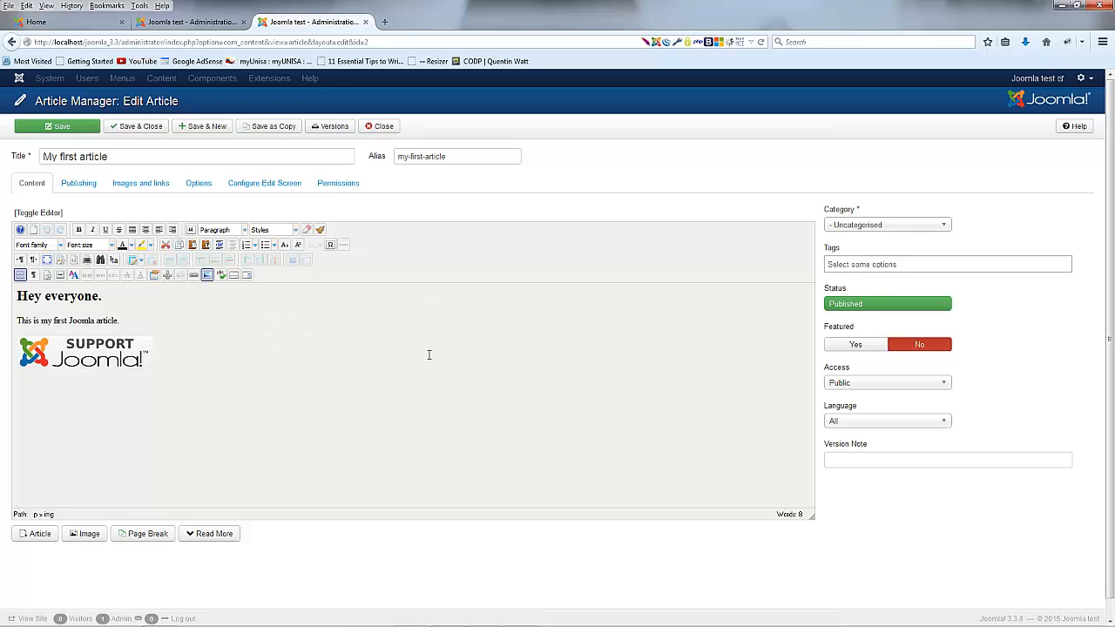
mouse_move(301, 356)
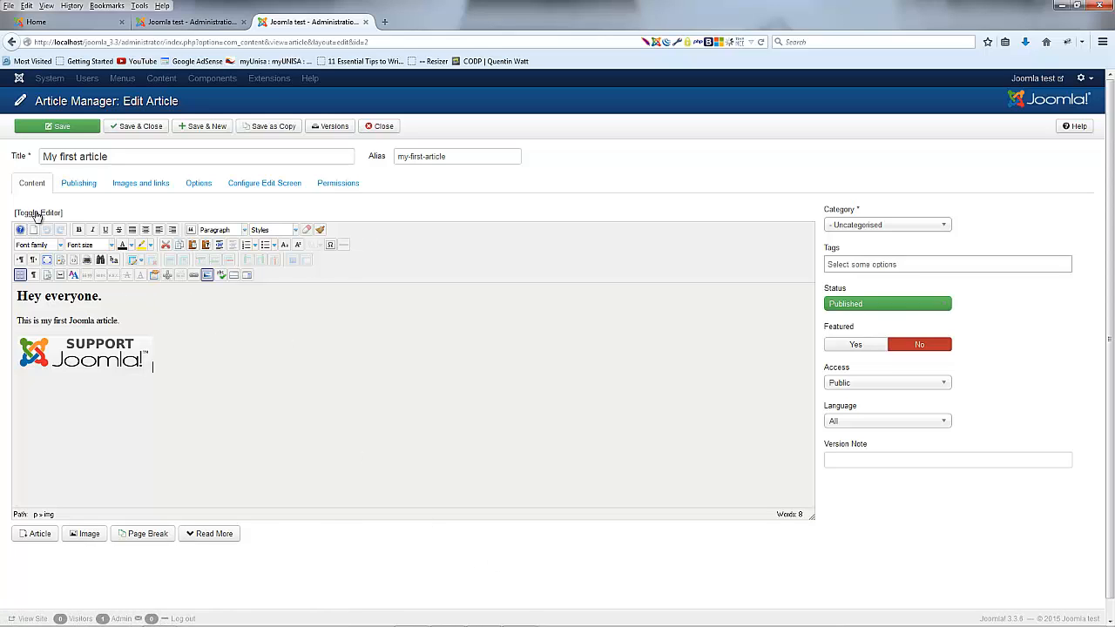
left_click(37, 212)
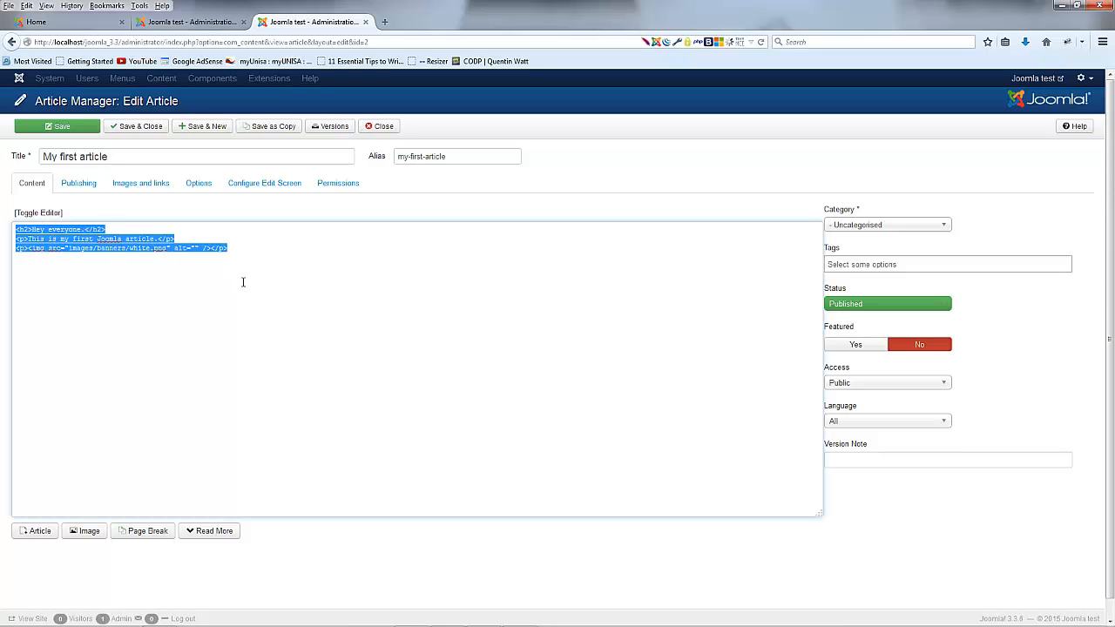
left_click(193, 314)
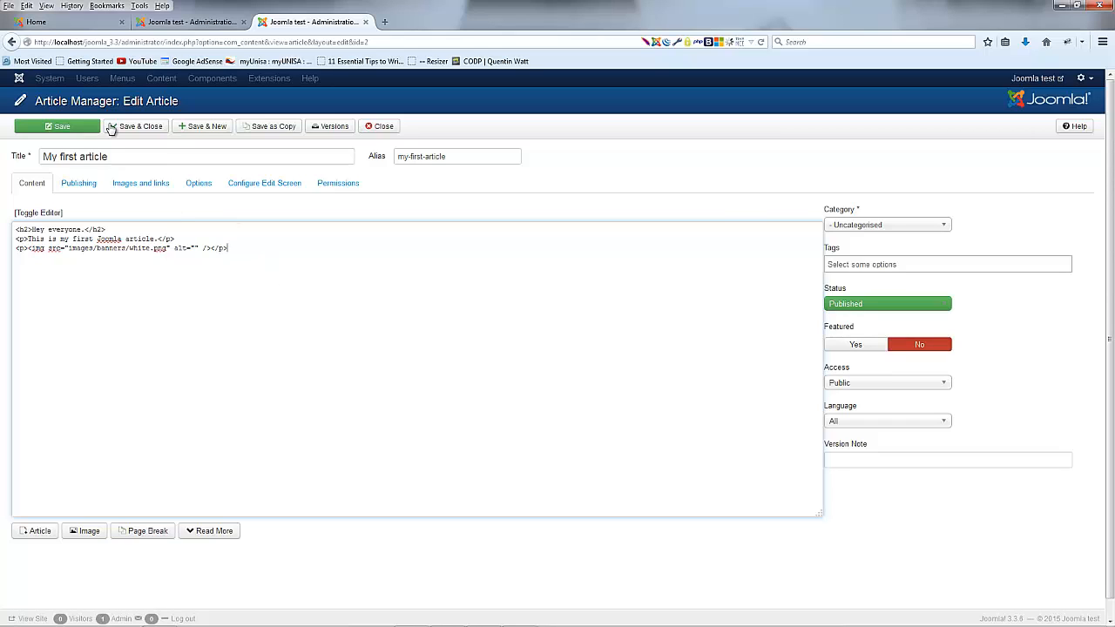
left_click(34, 211)
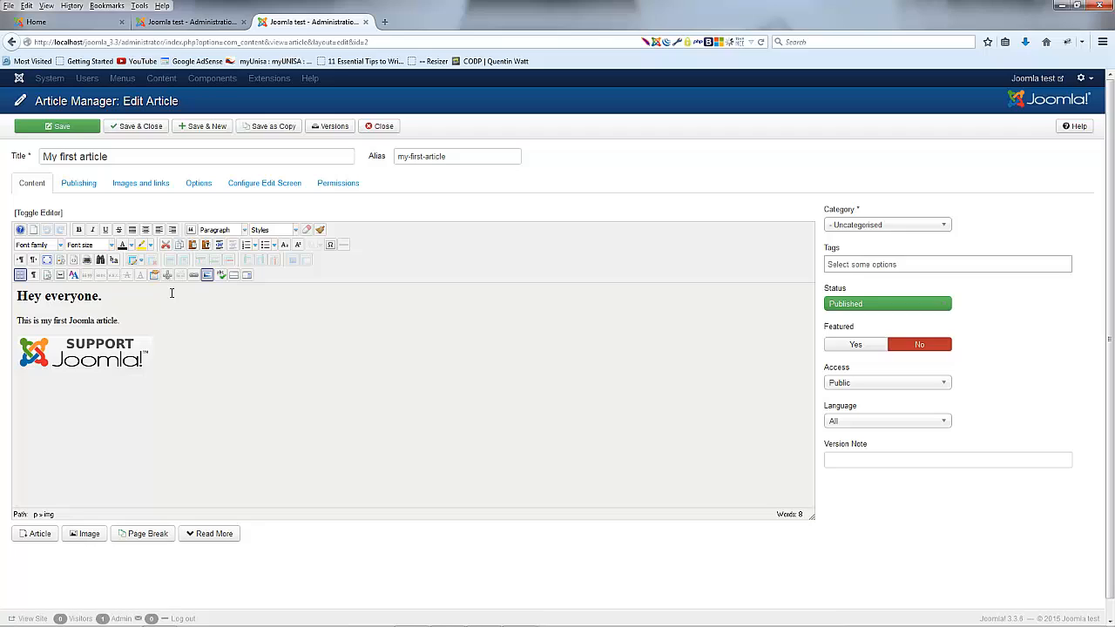
mouse_move(299, 309)
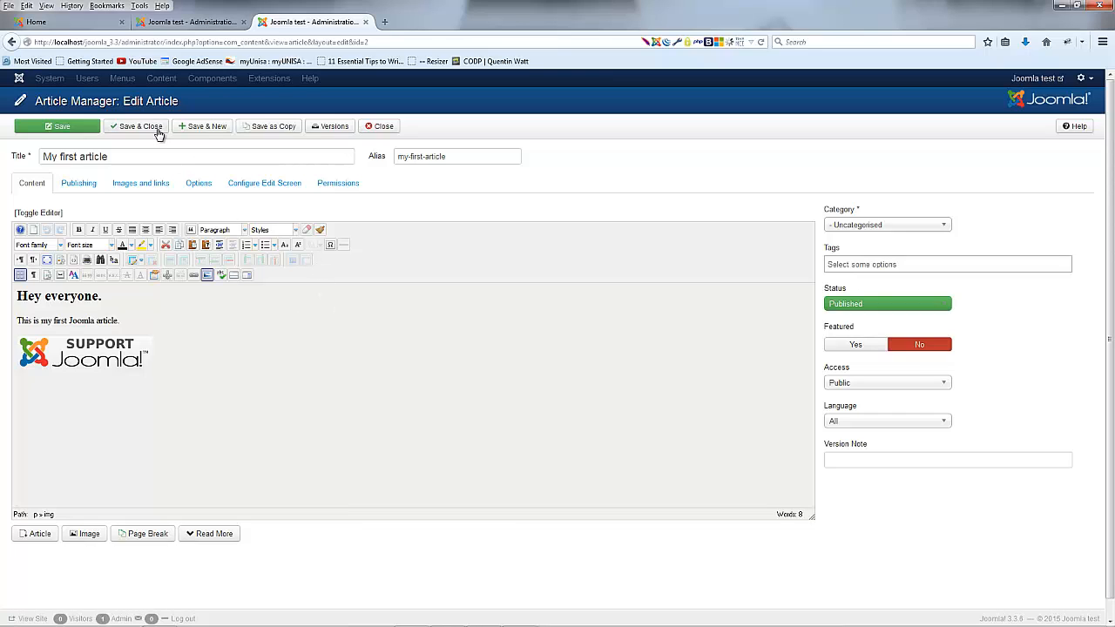
Step: Save and close 'My first article', returning to the articles list
left_click(139, 125)
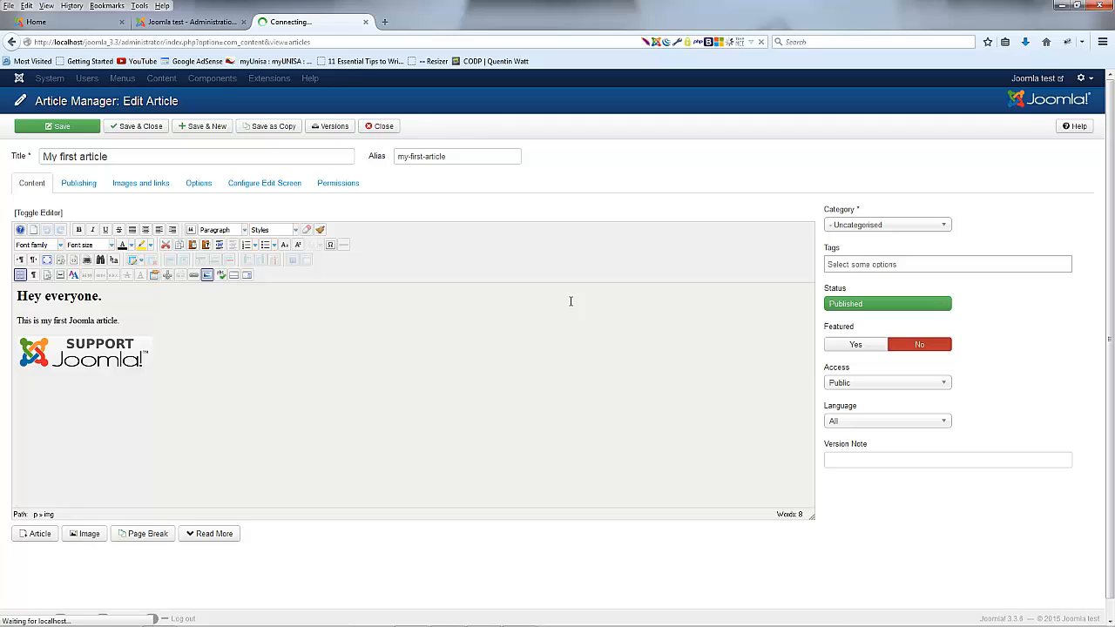